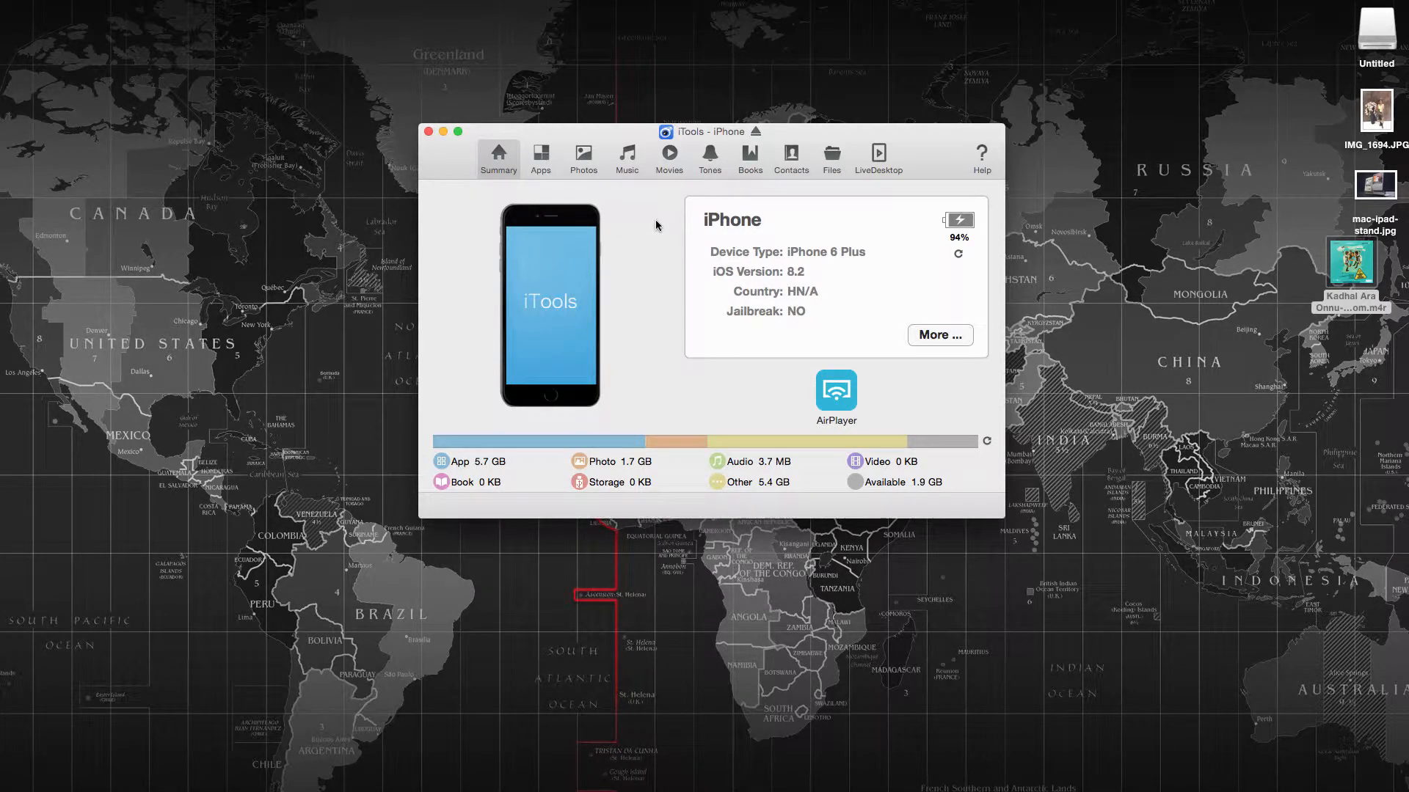
mouse_move(669, 157)
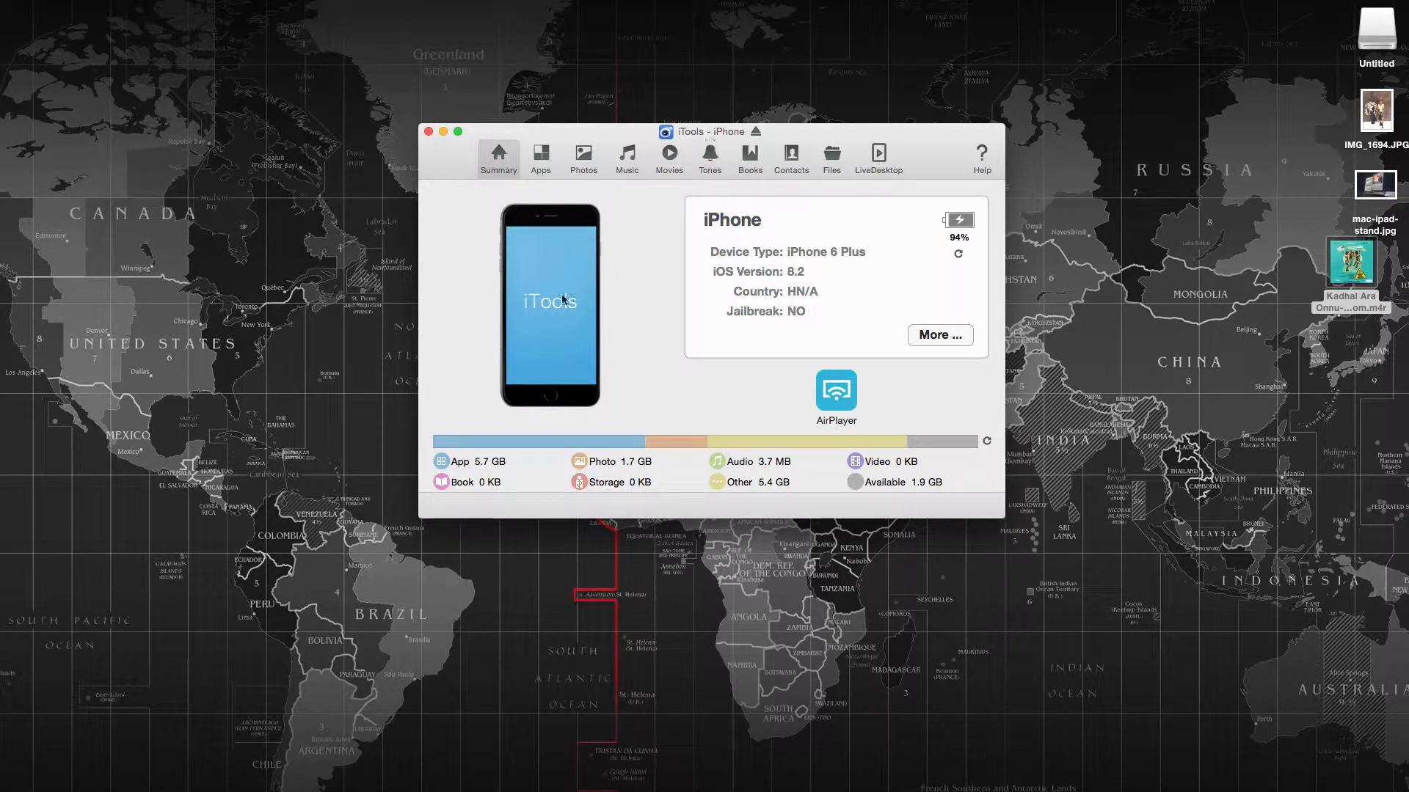
mouse_move(631, 295)
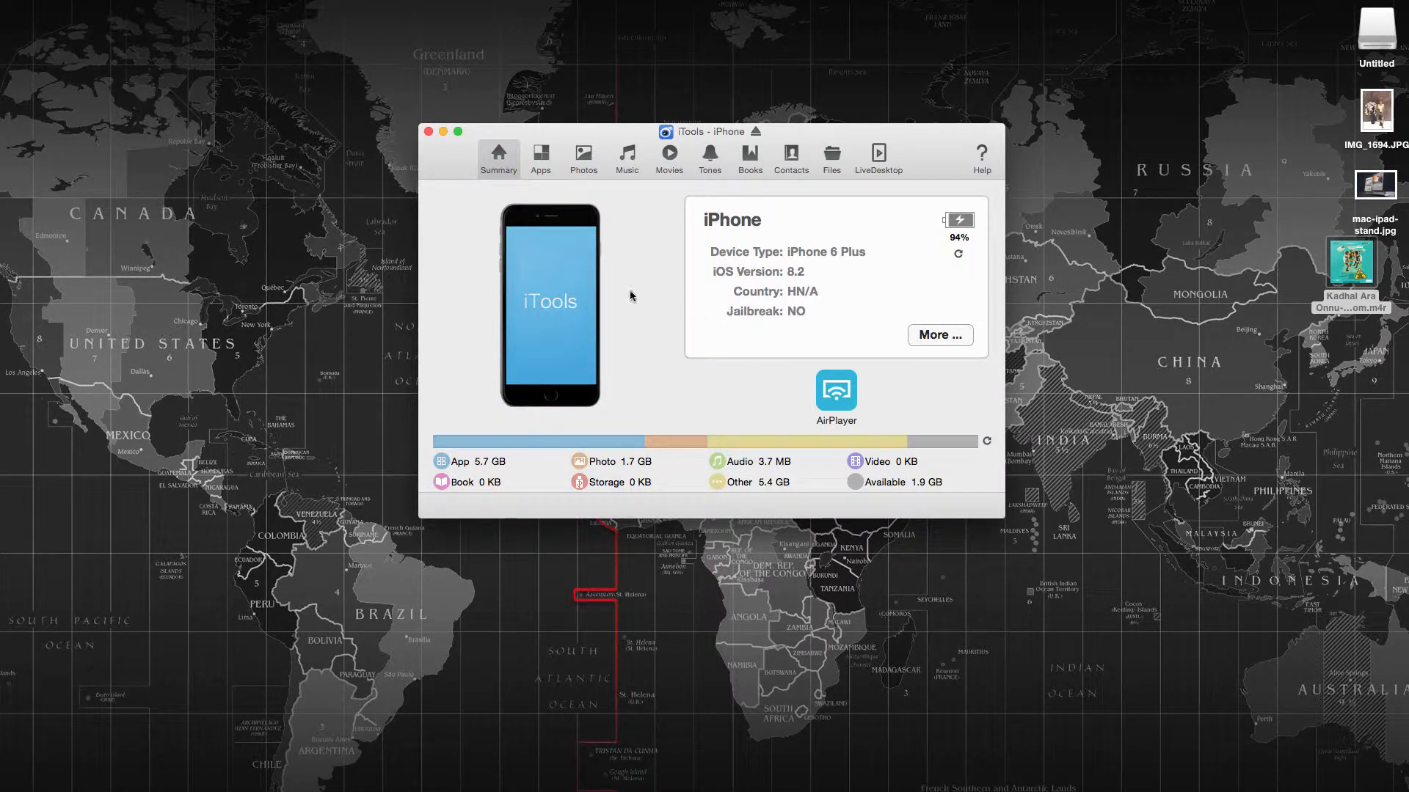
mouse_move(835, 415)
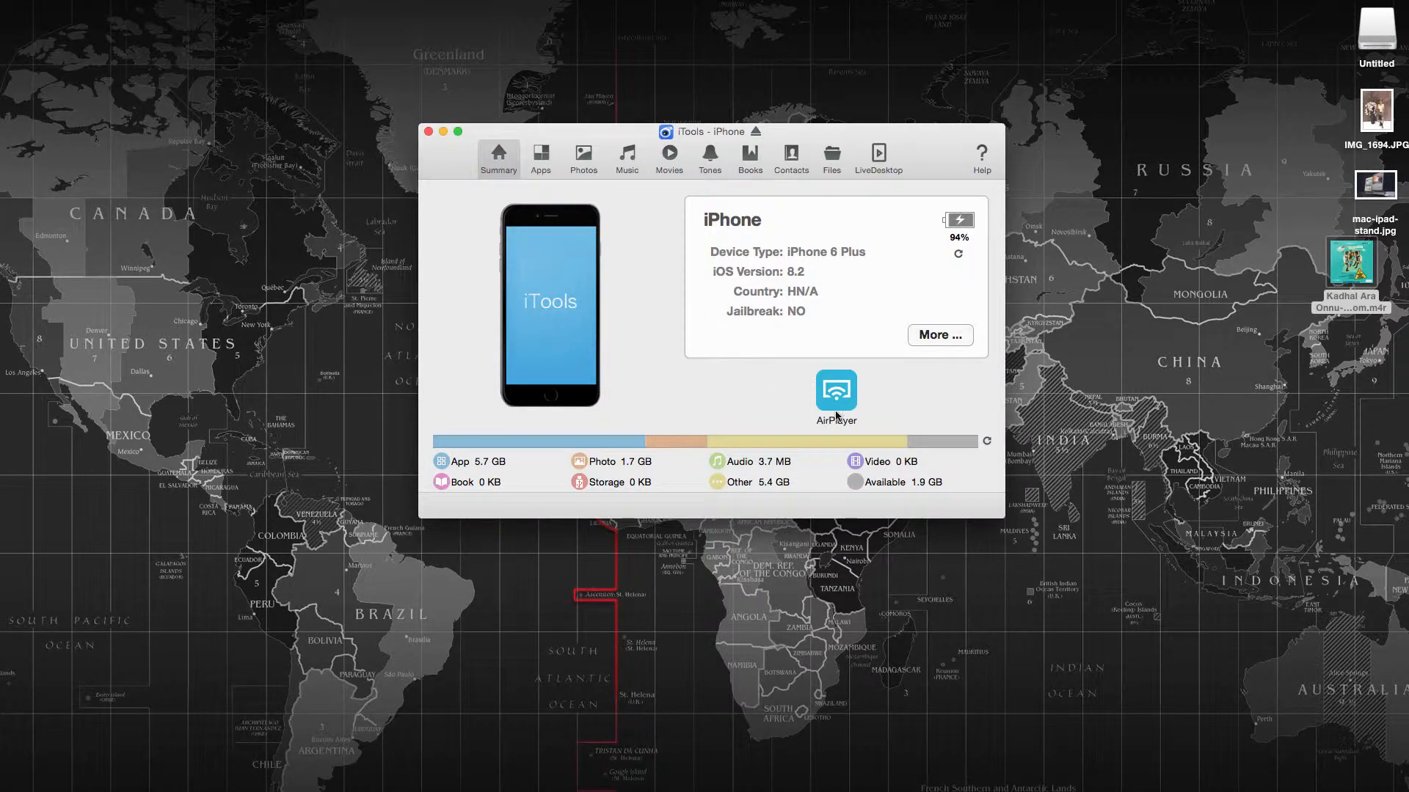
mouse_move(855, 397)
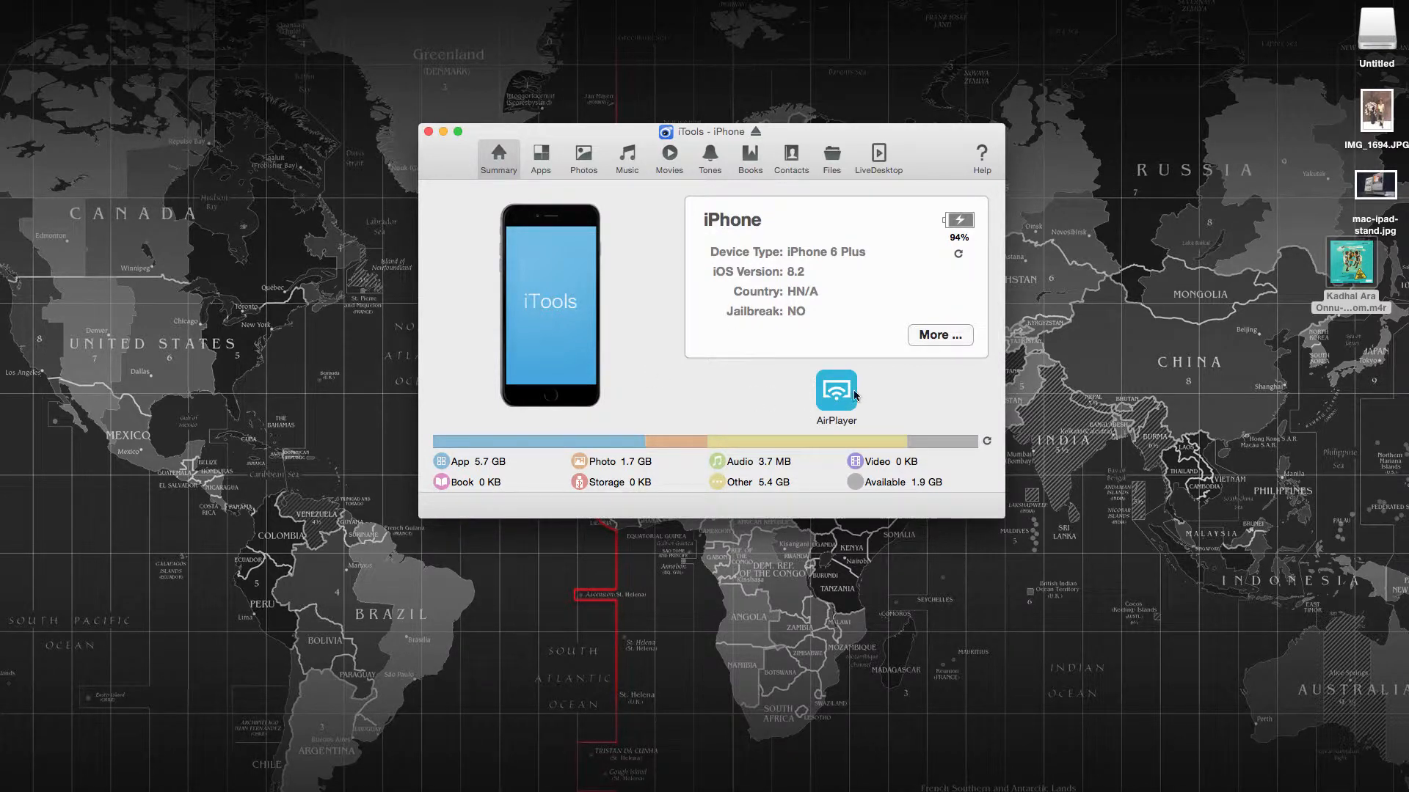
mouse_move(856, 395)
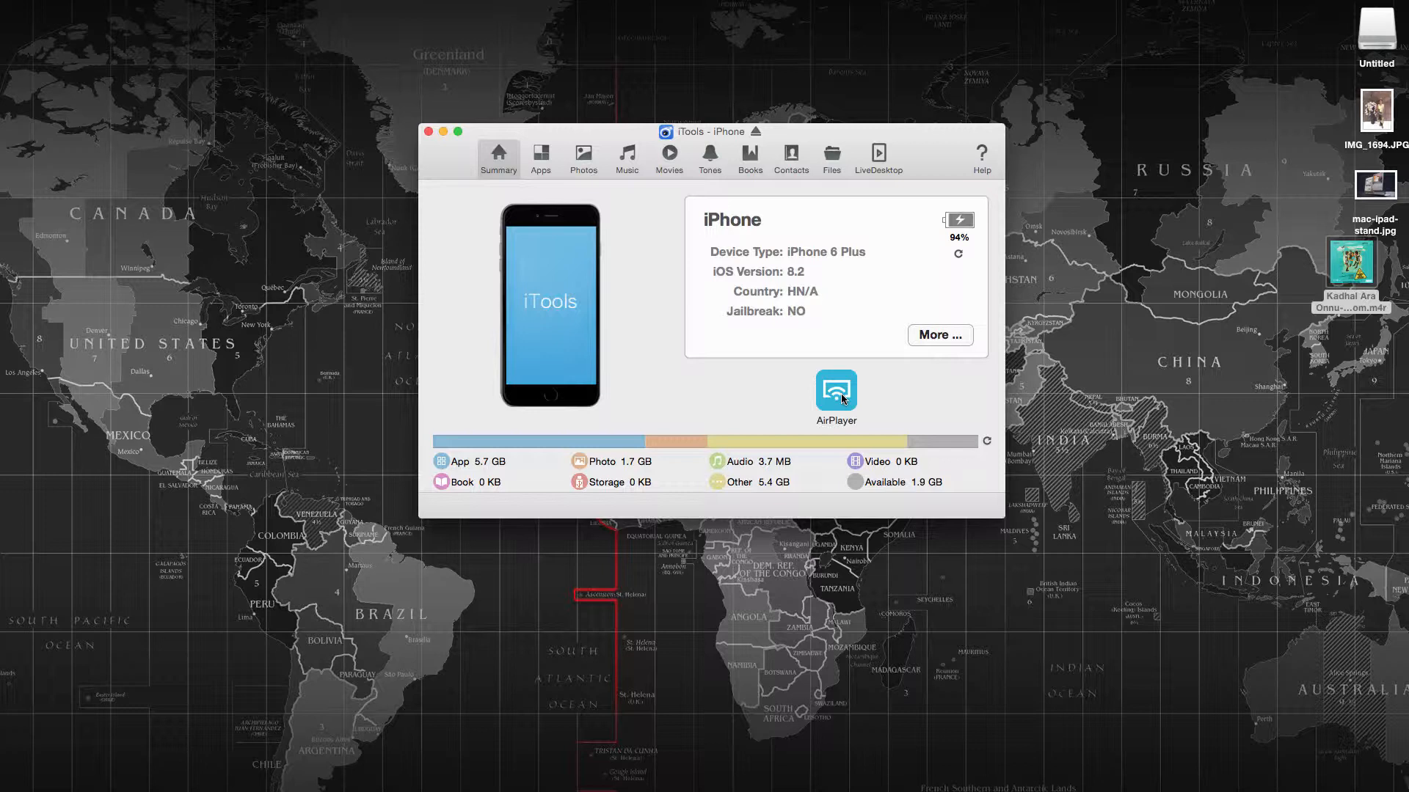
mouse_move(810, 272)
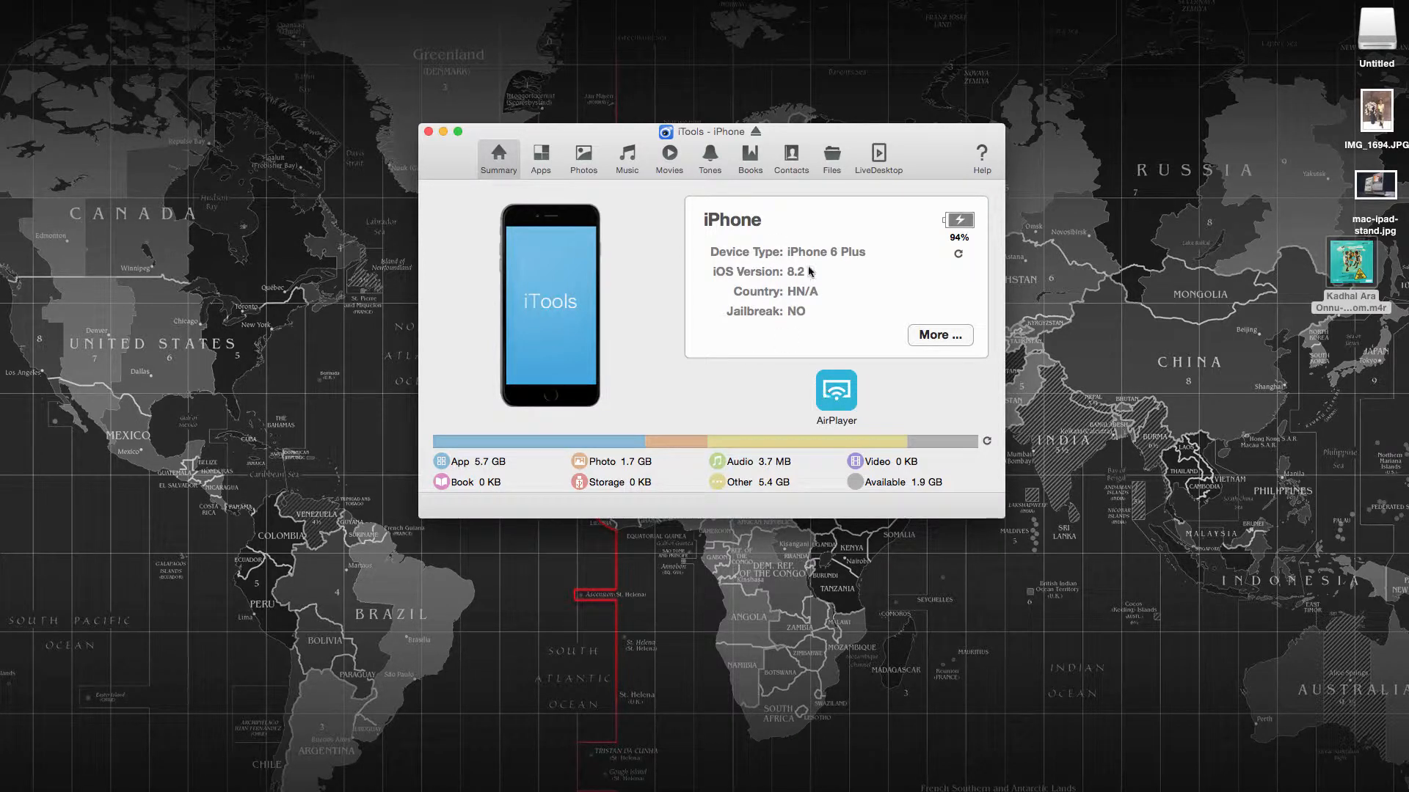
mouse_move(873, 320)
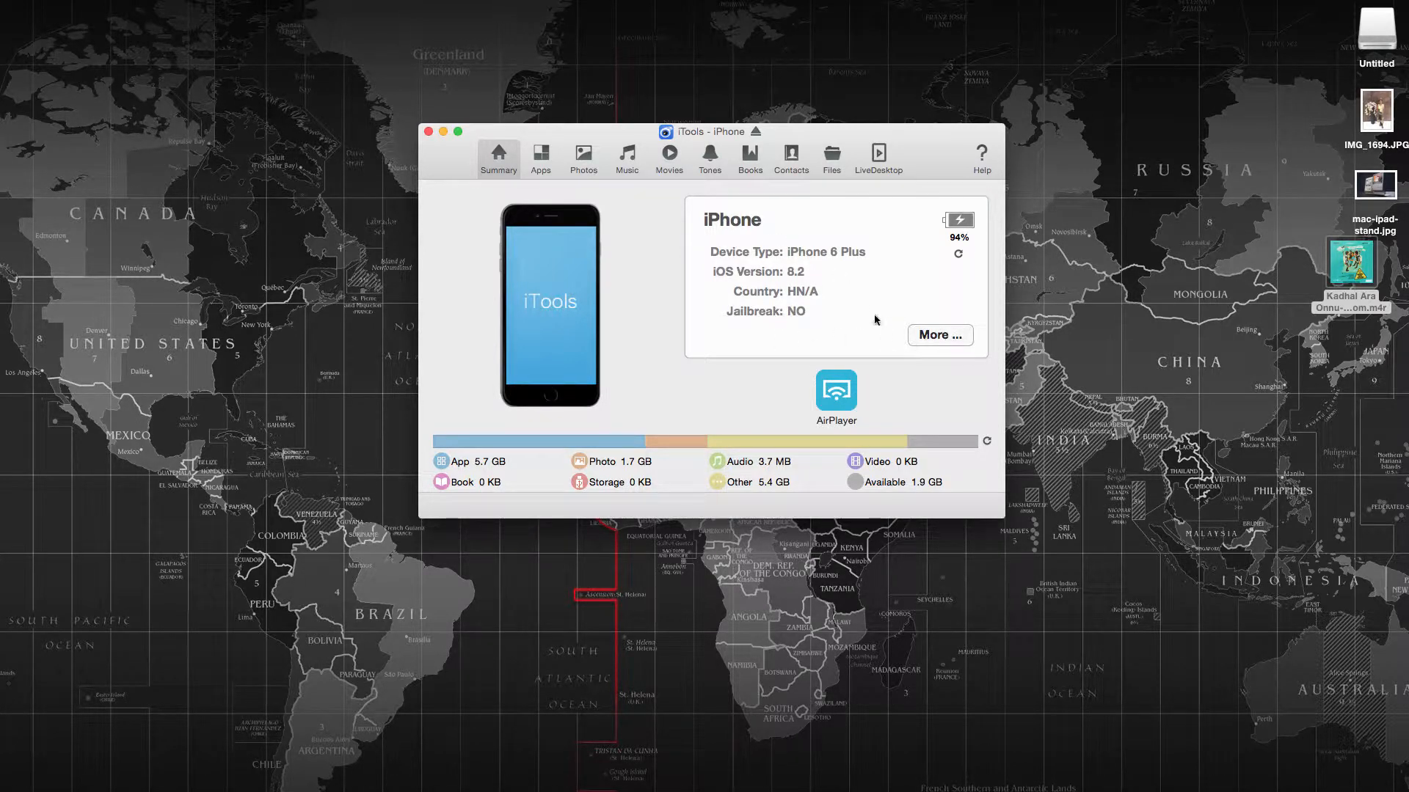
mouse_move(750, 238)
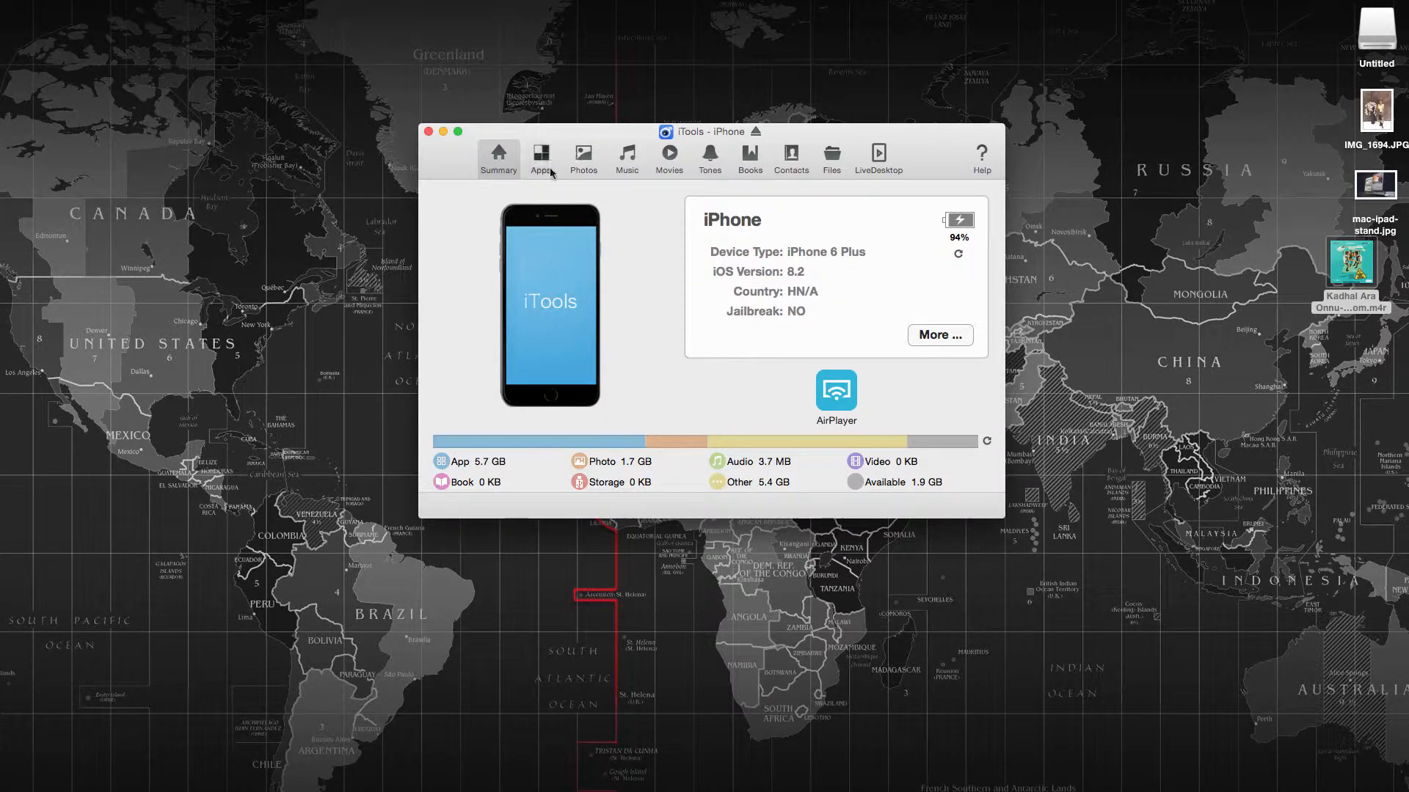
Scroll the installed-apps list, close PhotoMath's document browser, and show the Camera Roll and Instagram albums
left_click(540, 157)
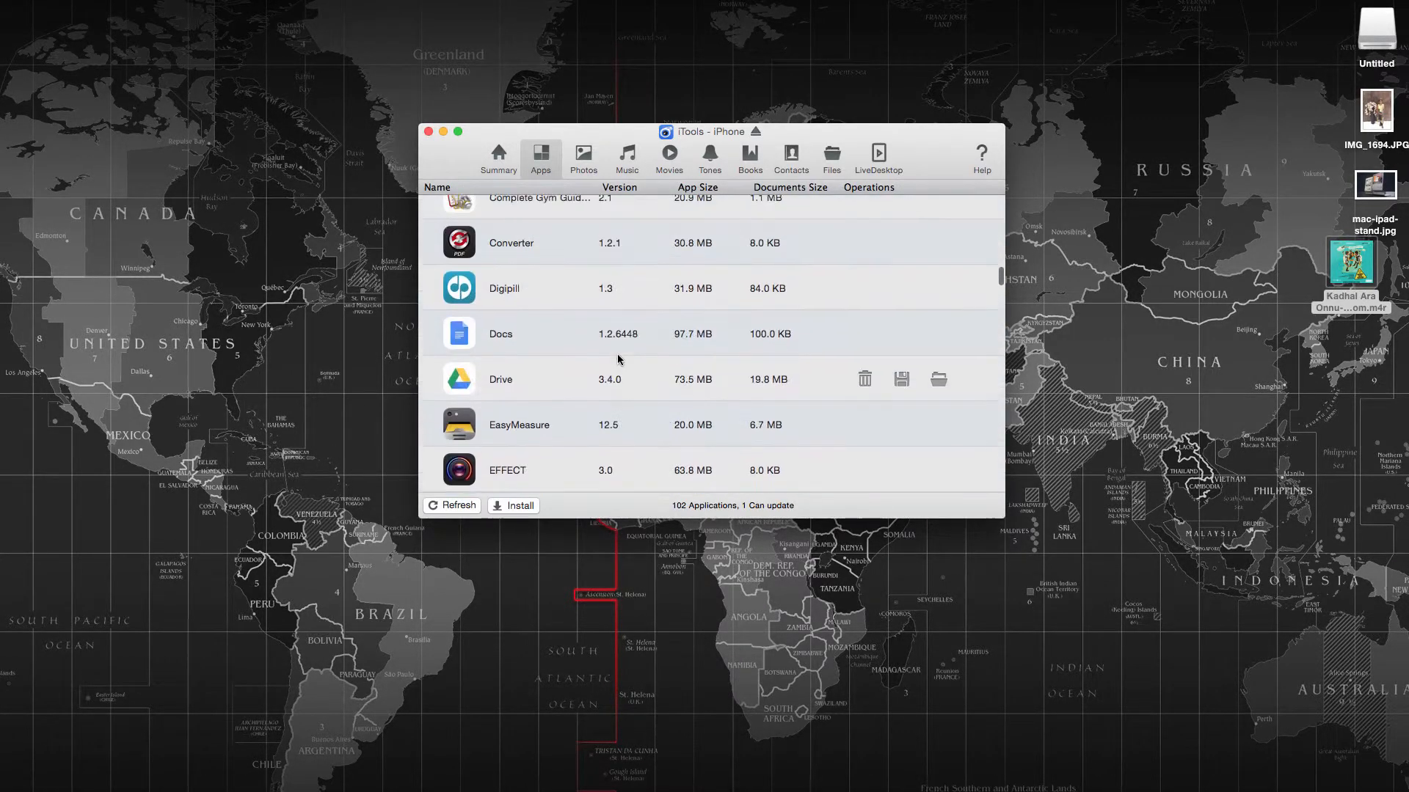
scroll("up", 3)
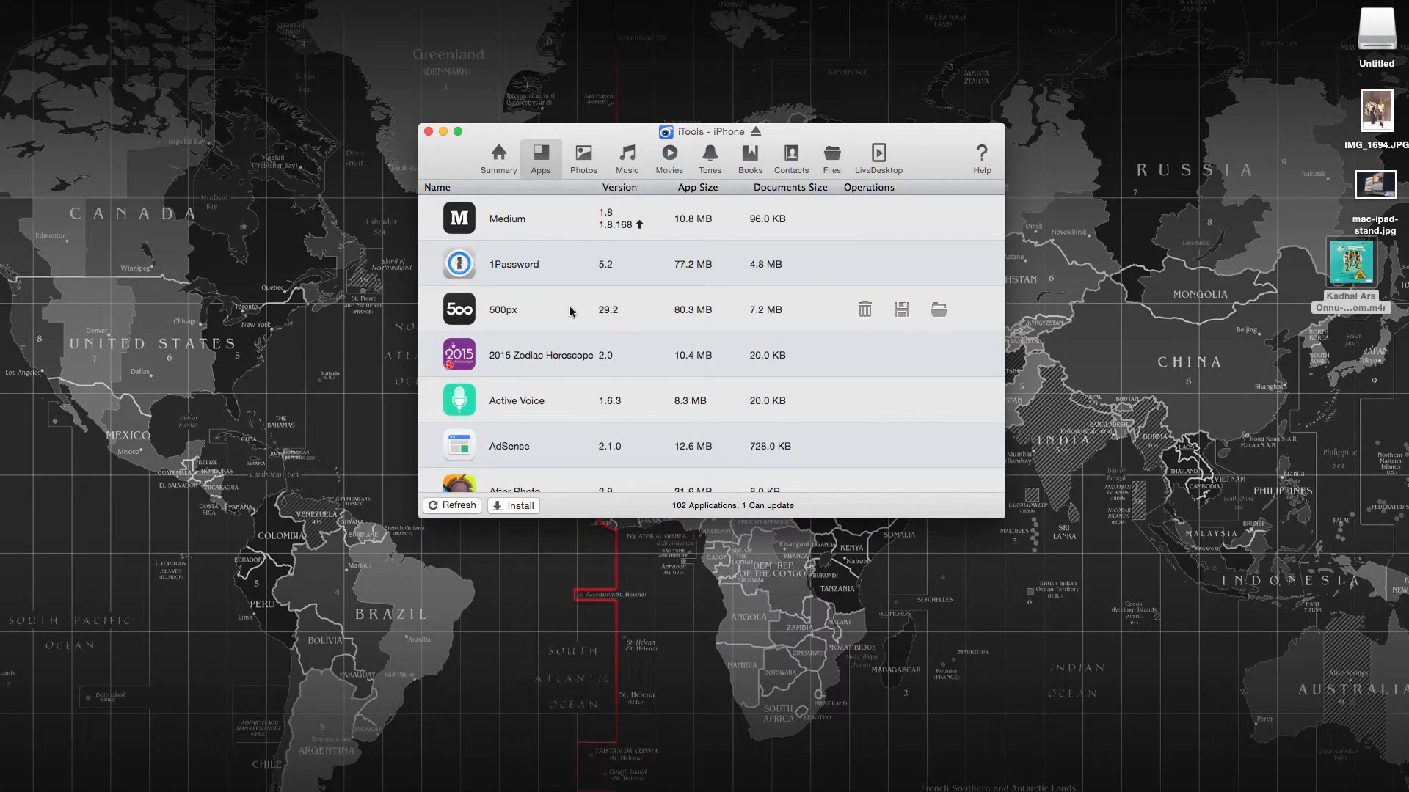
scroll("down", 3)
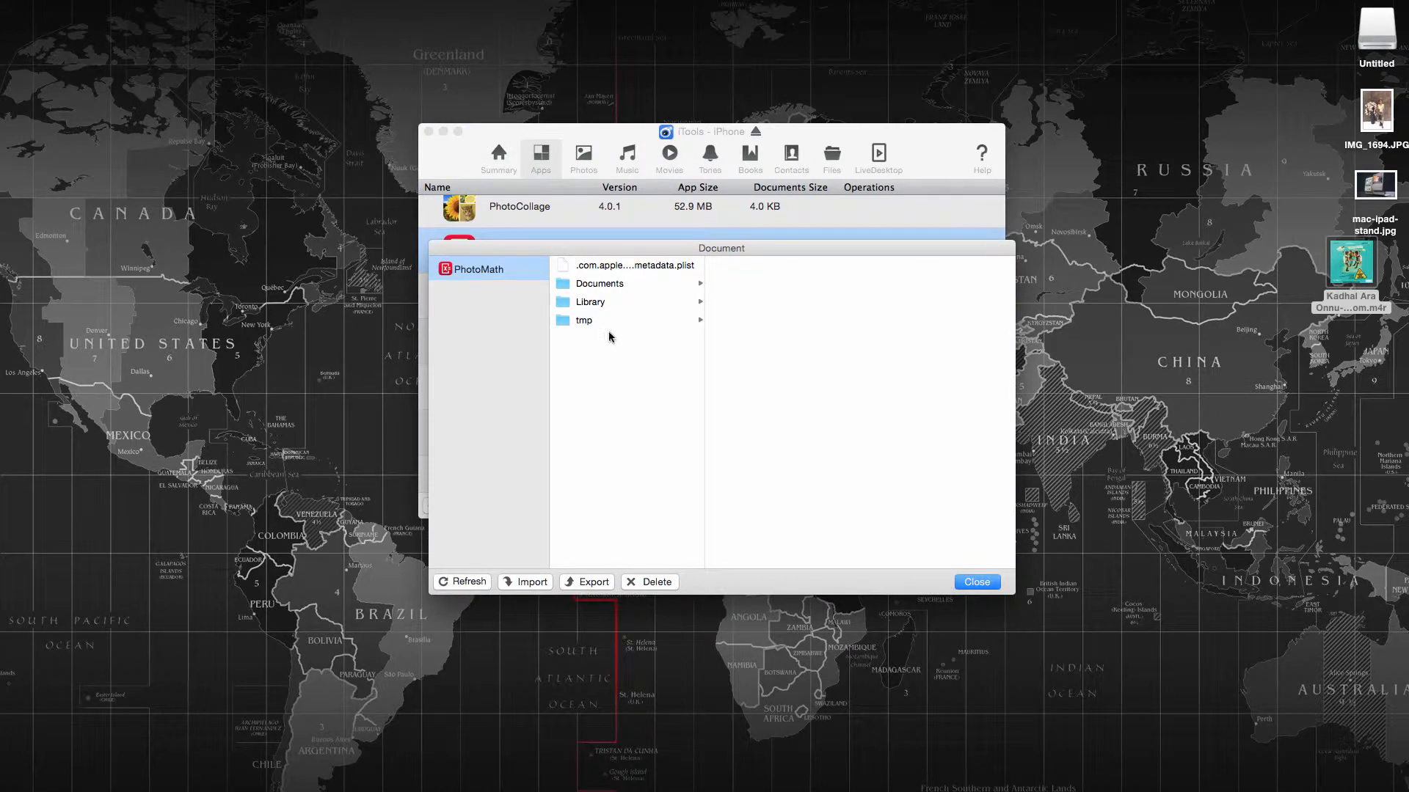
left_click(976, 581)
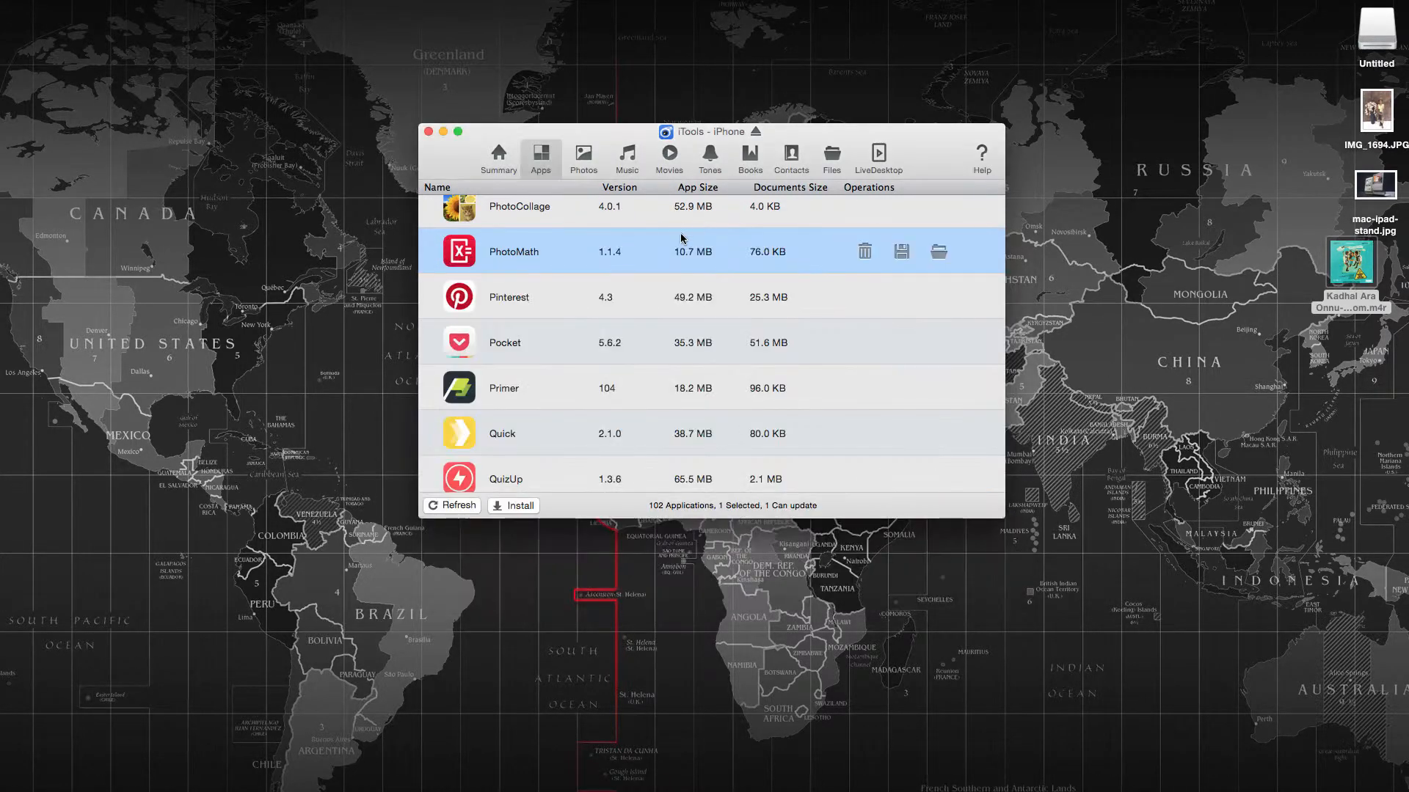
left_click(583, 159)
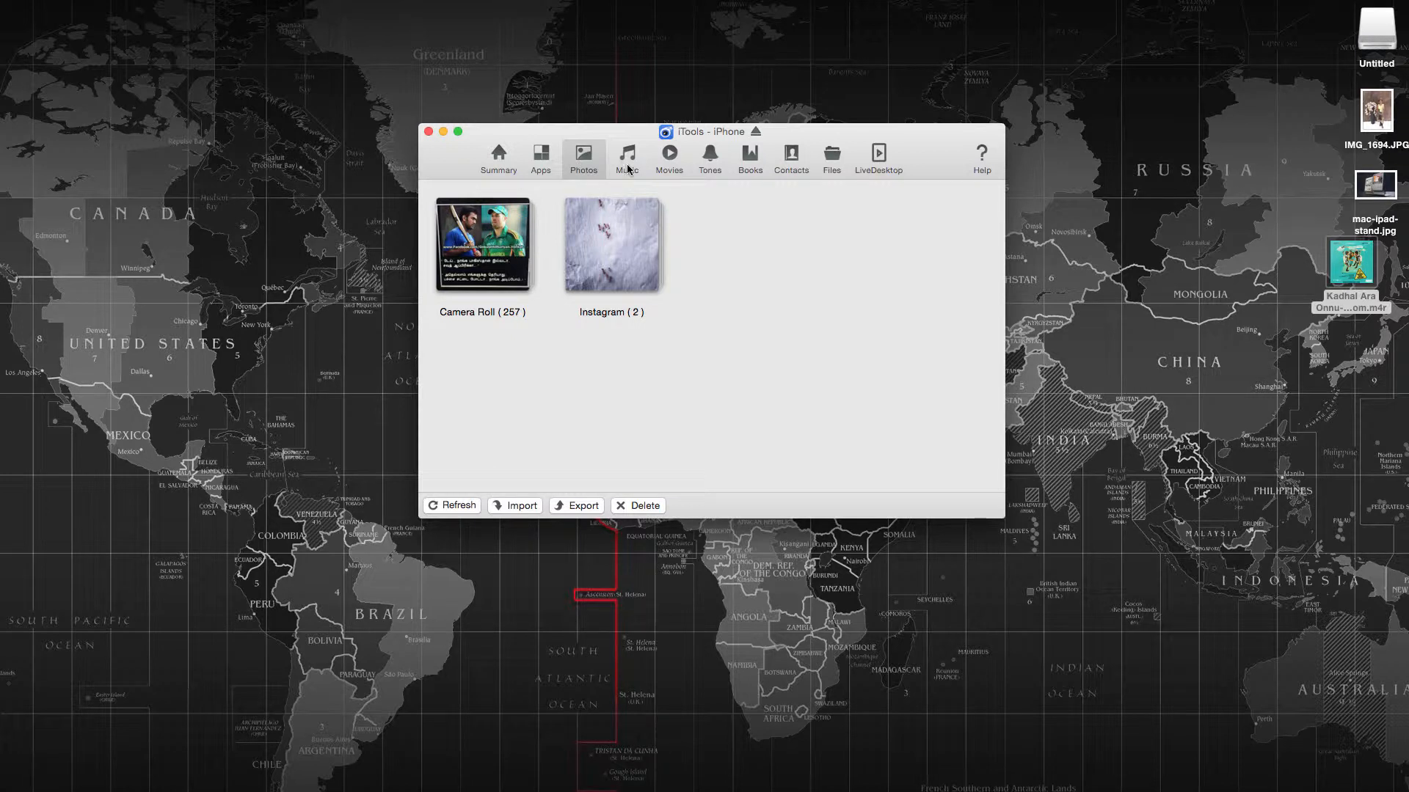
mouse_move(582, 251)
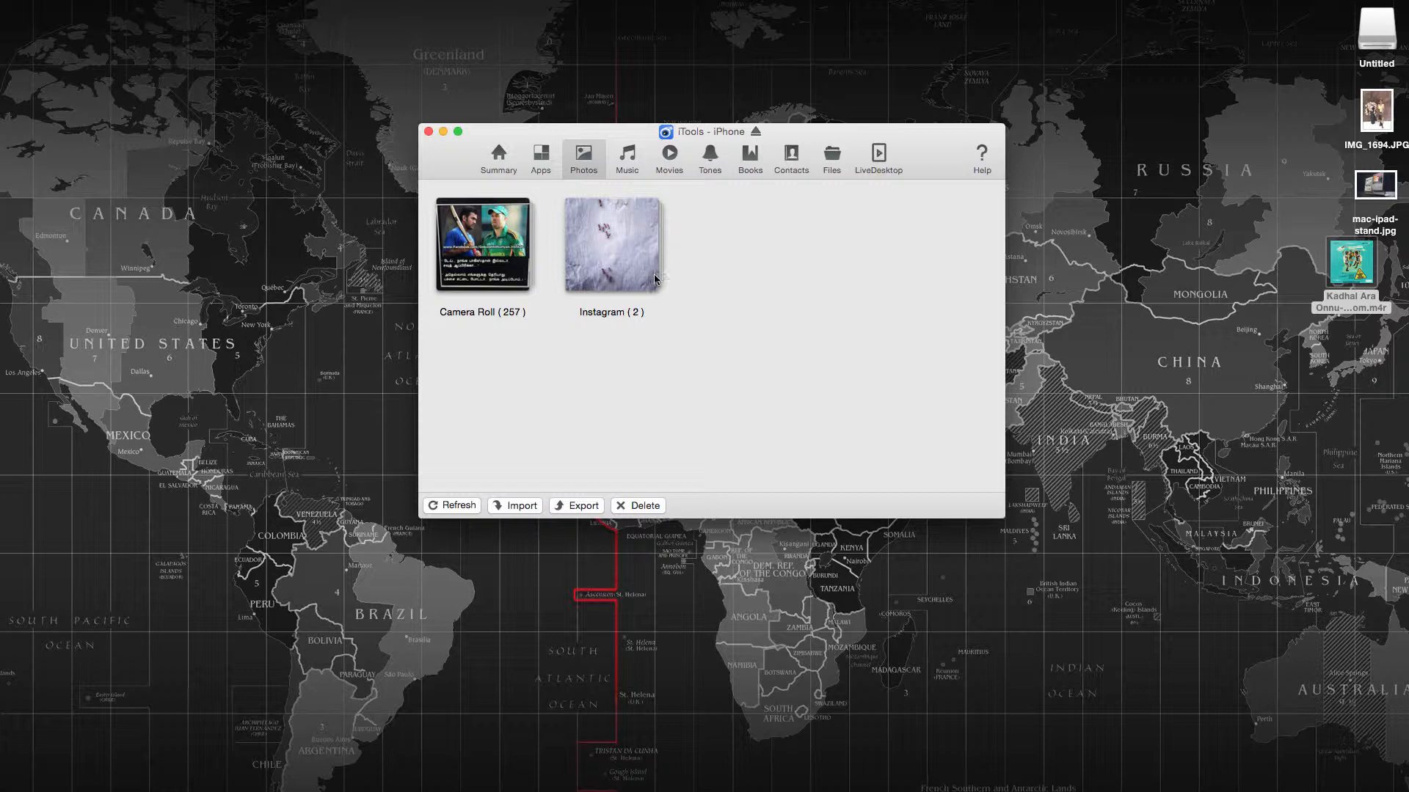
Flip between the empty Music library, Photos and Tones, ending on the three ringtones including Kadhal Ara Onnu
left_click(627, 154)
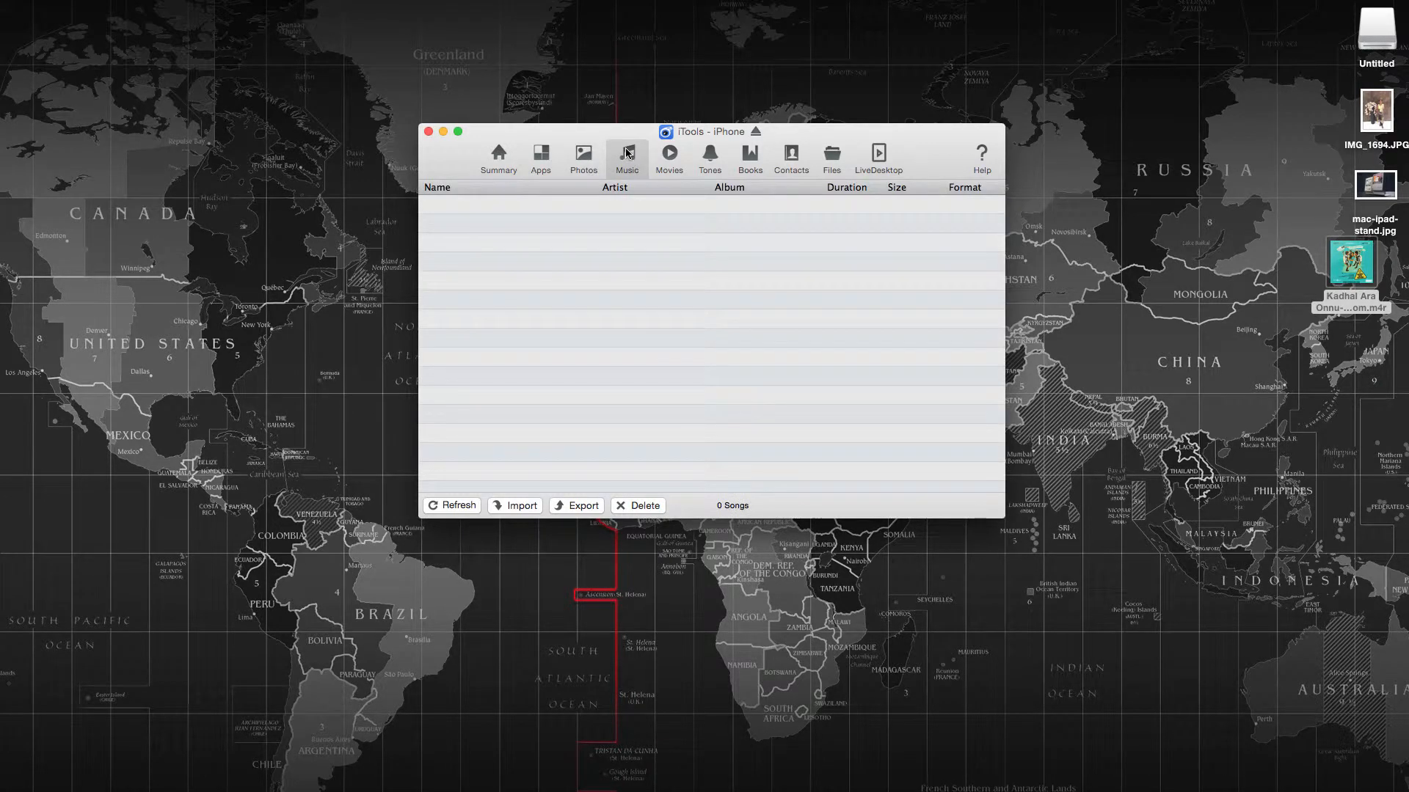
mouse_move(675, 161)
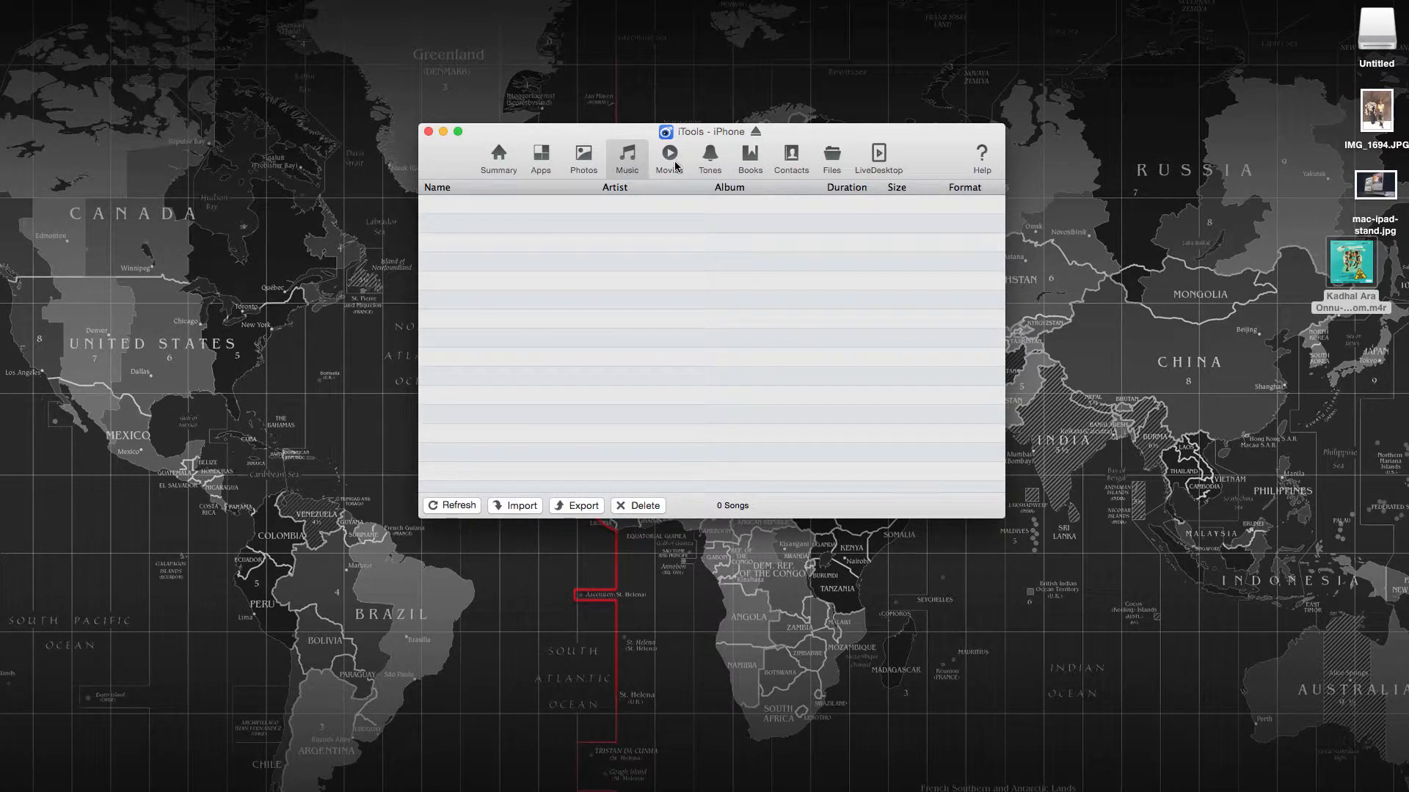
left_click(710, 159)
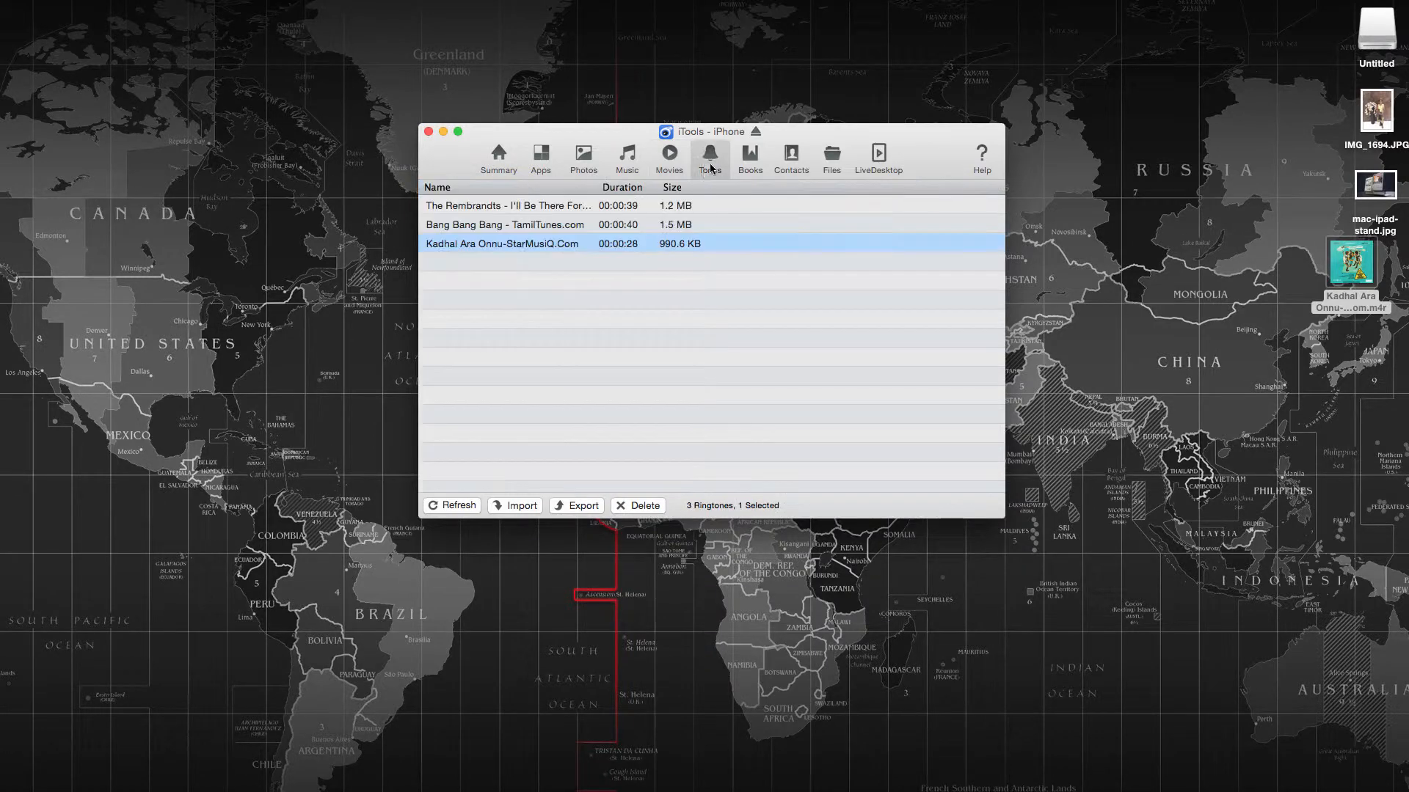
left_click(583, 158)
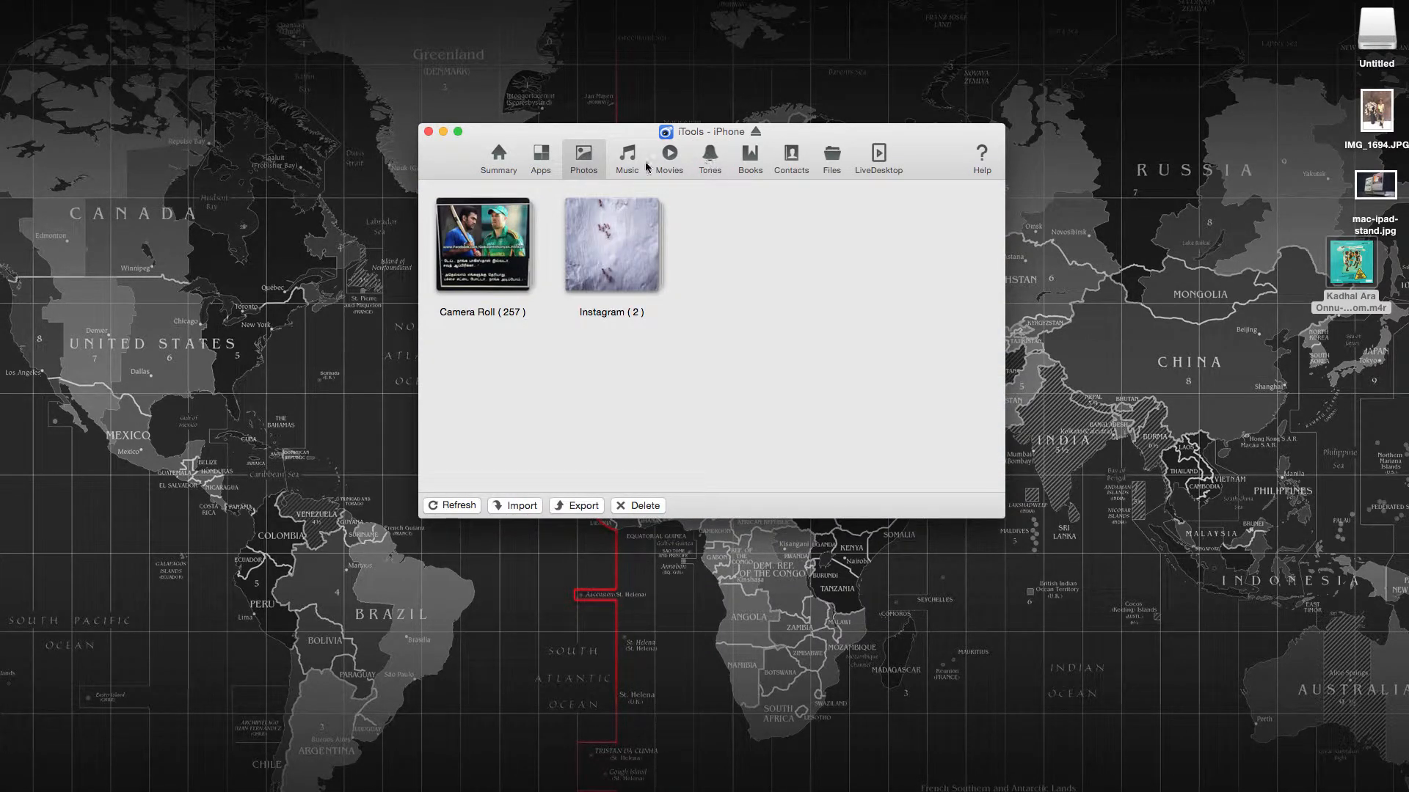
left_click(626, 159)
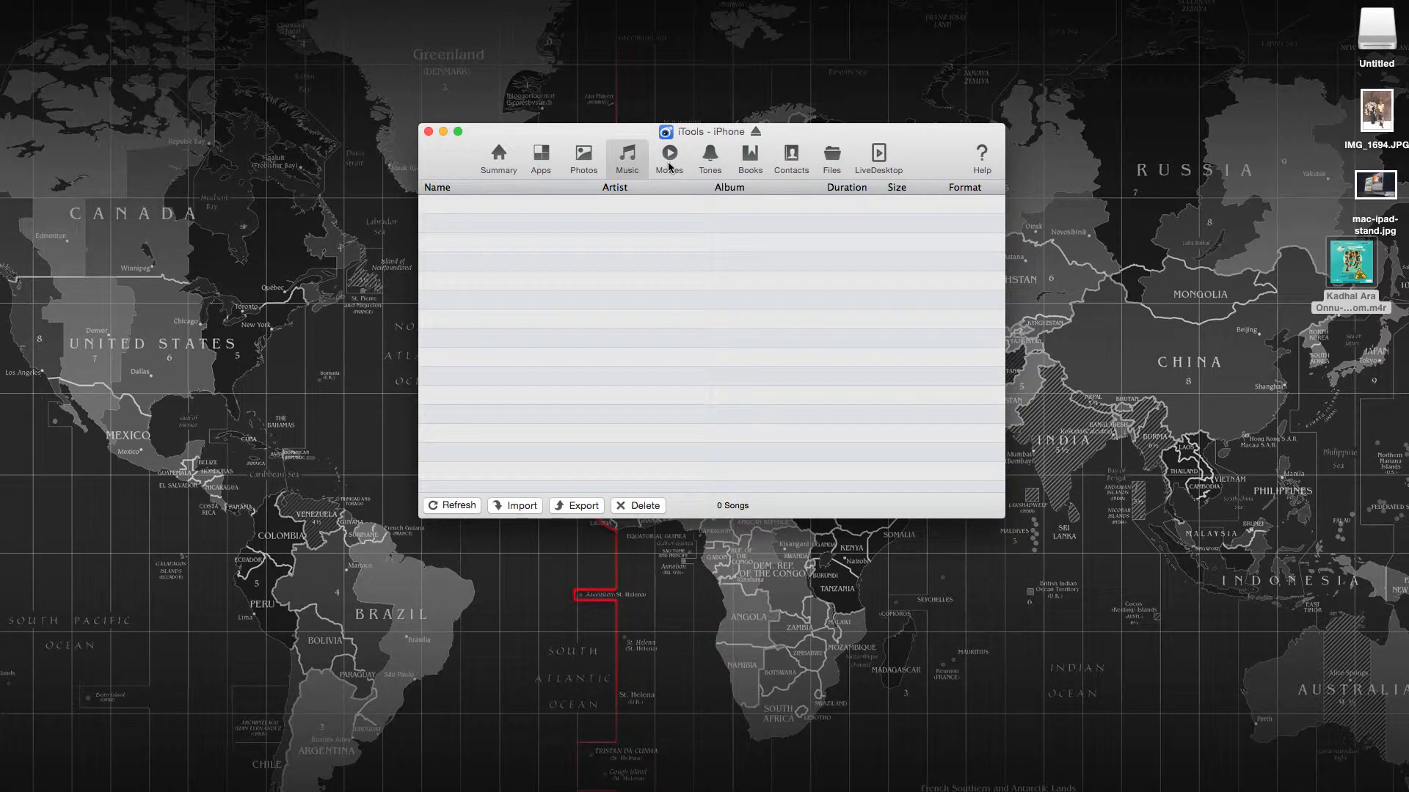
left_click(583, 157)
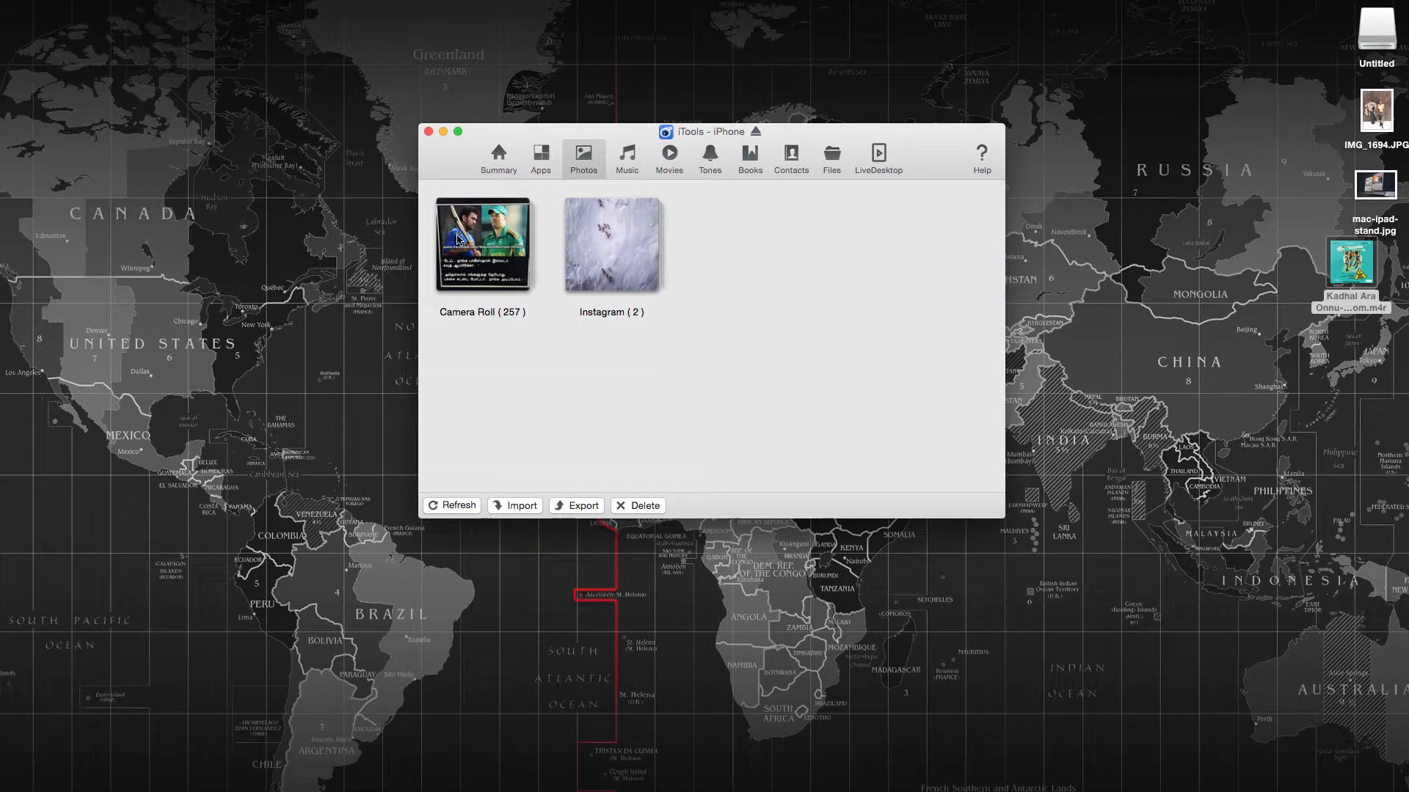
mouse_move(515, 249)
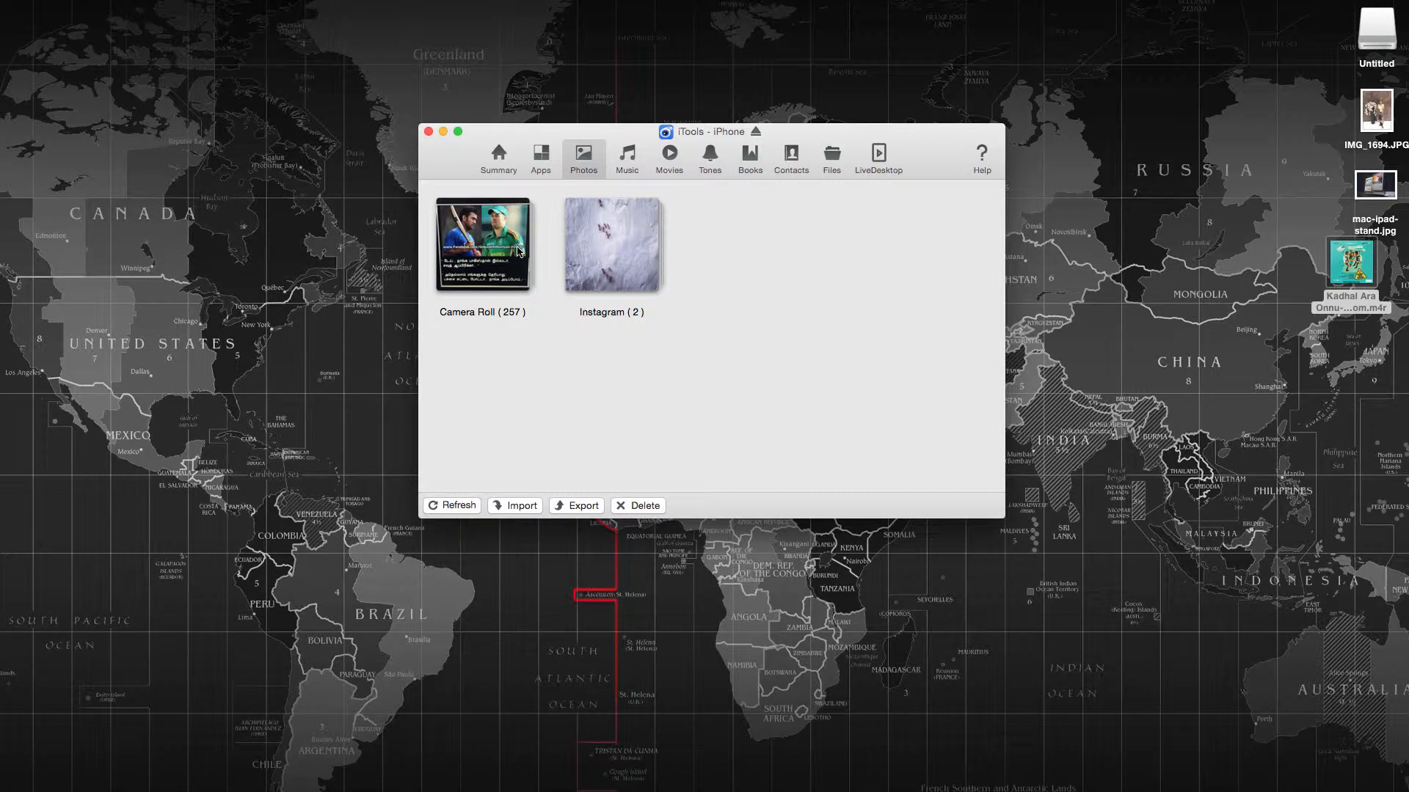
mouse_move(630, 159)
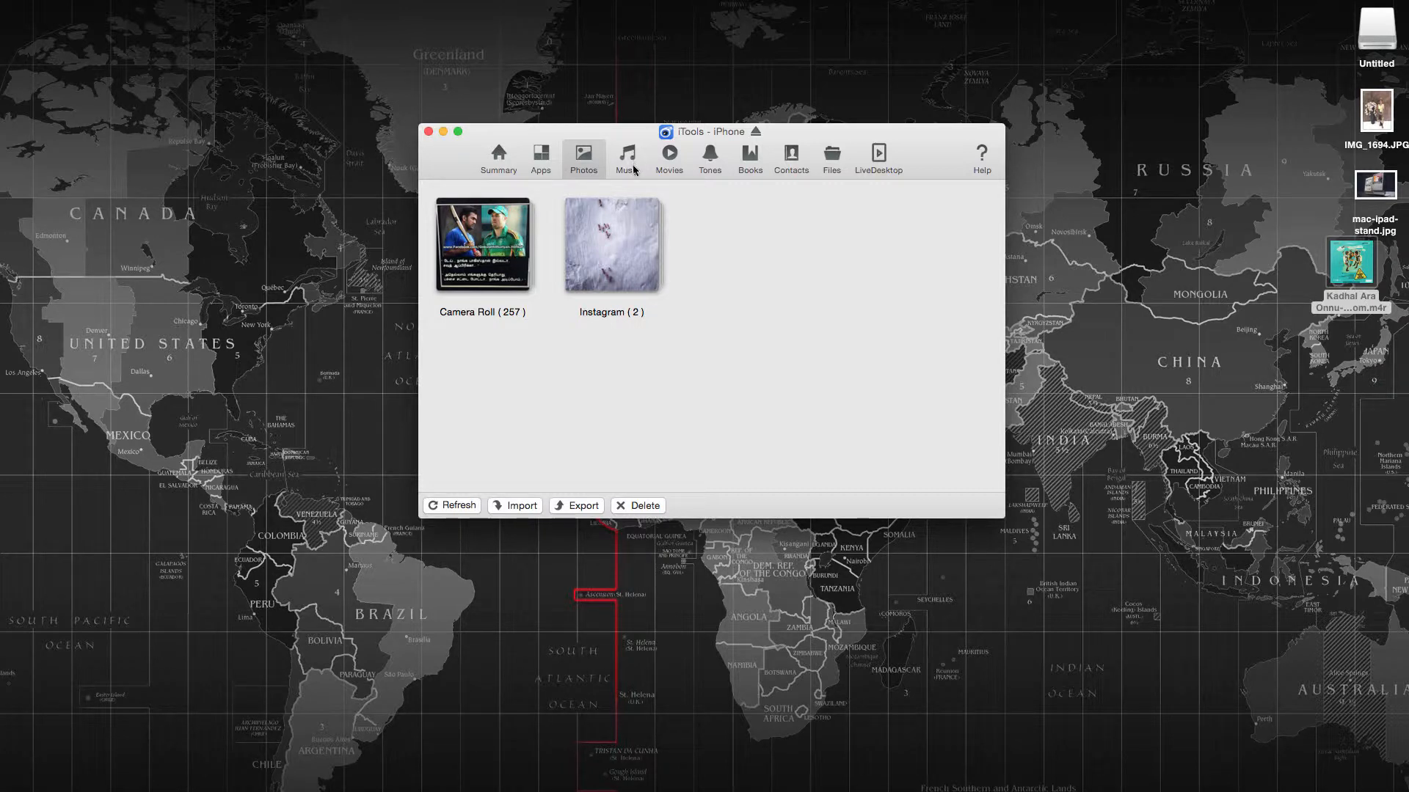
left_click(709, 154)
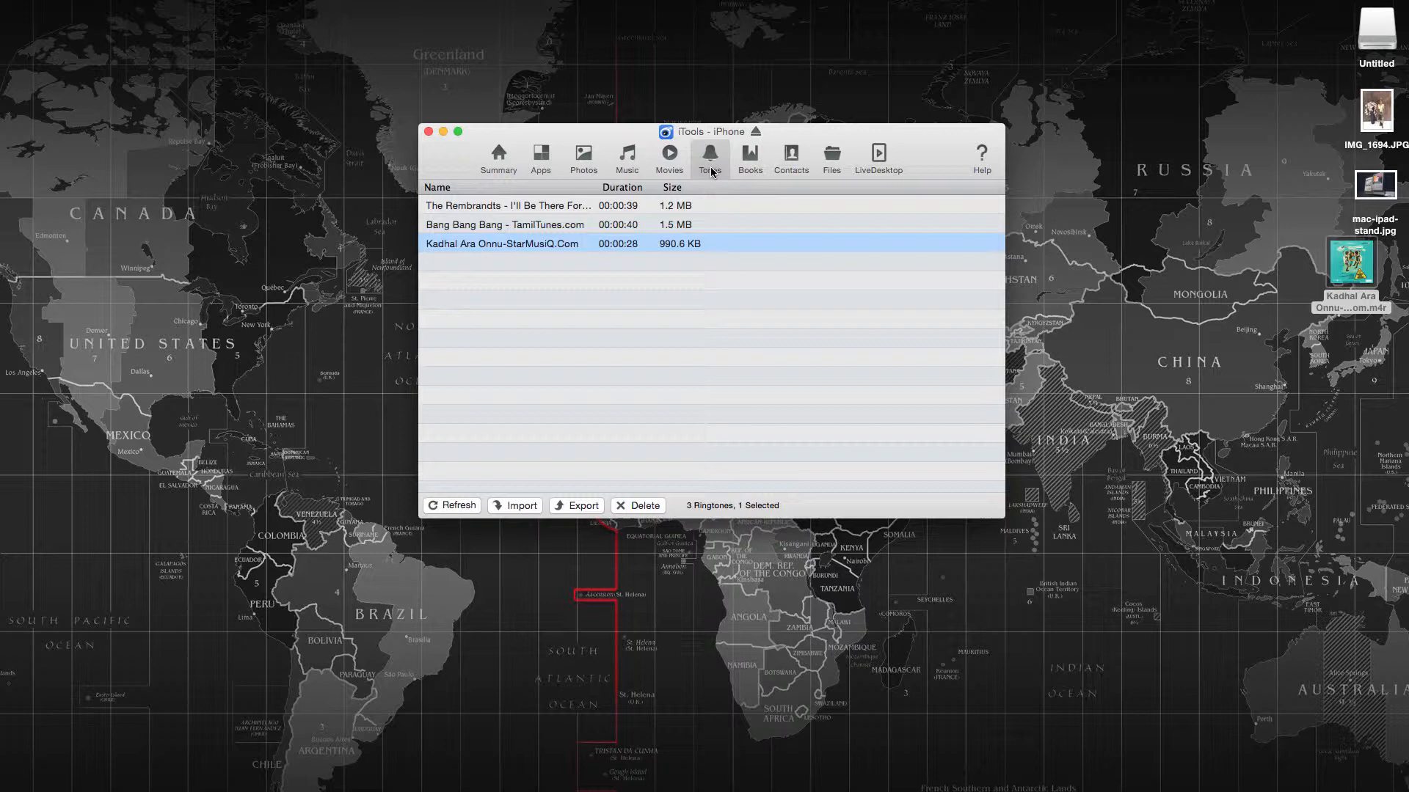
mouse_move(750, 170)
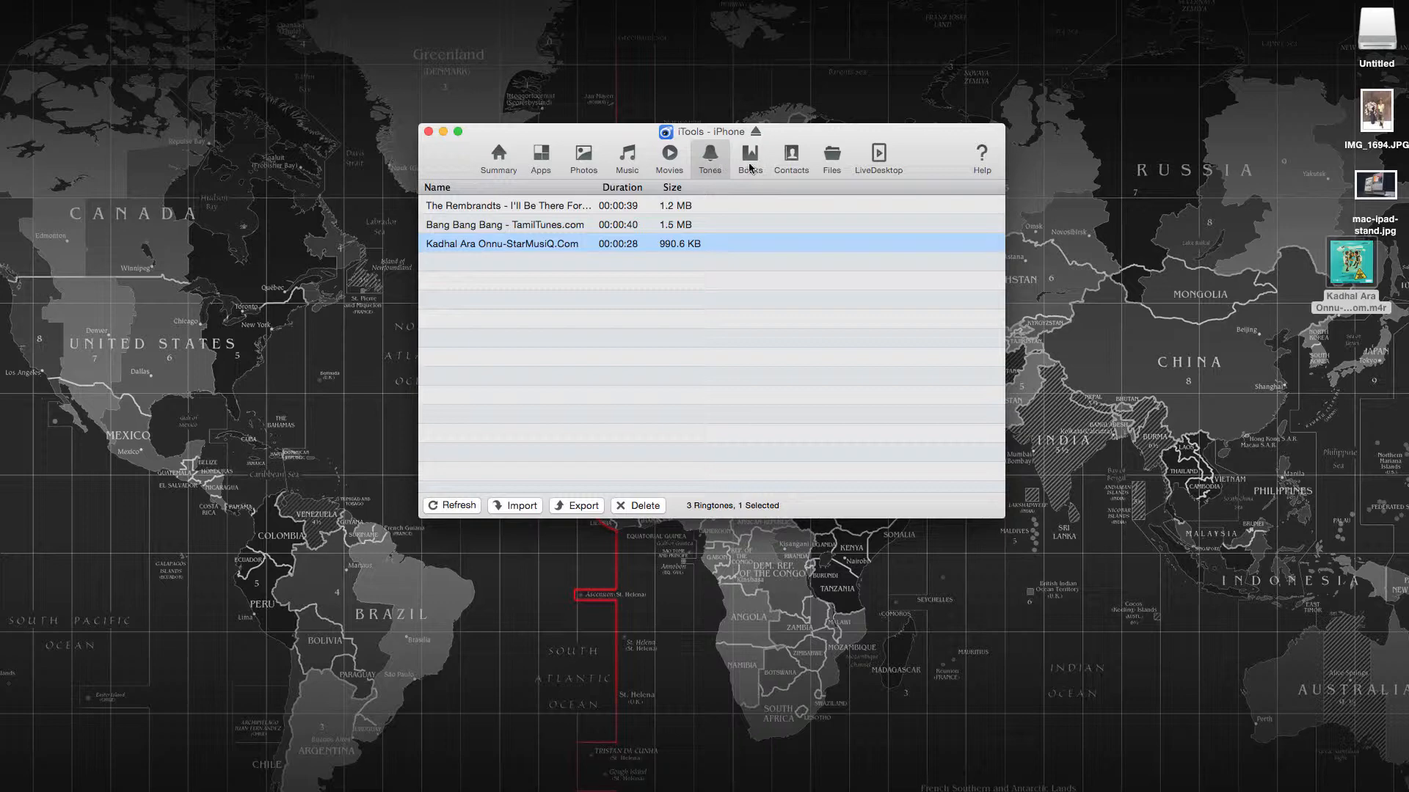
View the iPhone's Books and empty Contacts, then browse its file system into the Safari folder
left_click(748, 157)
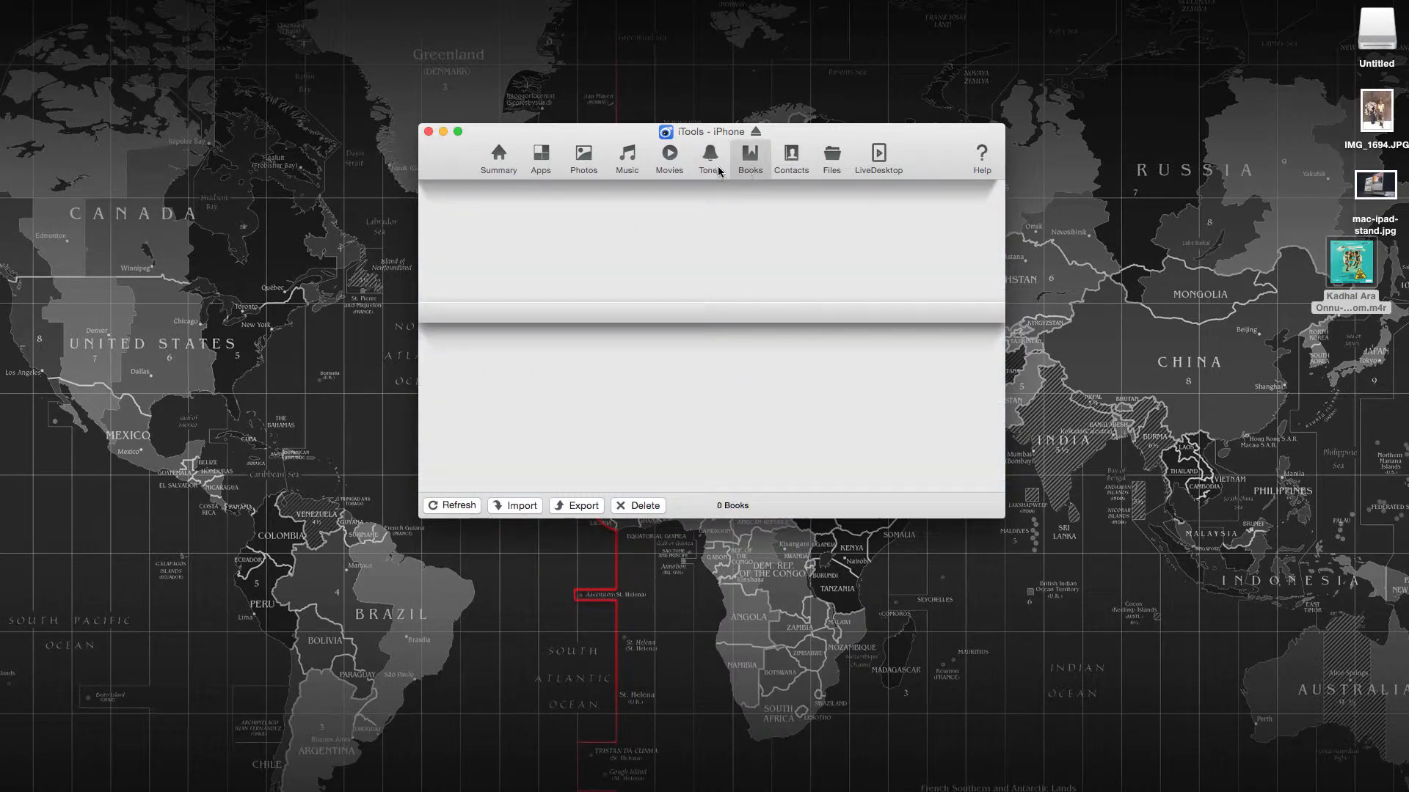
left_click(708, 157)
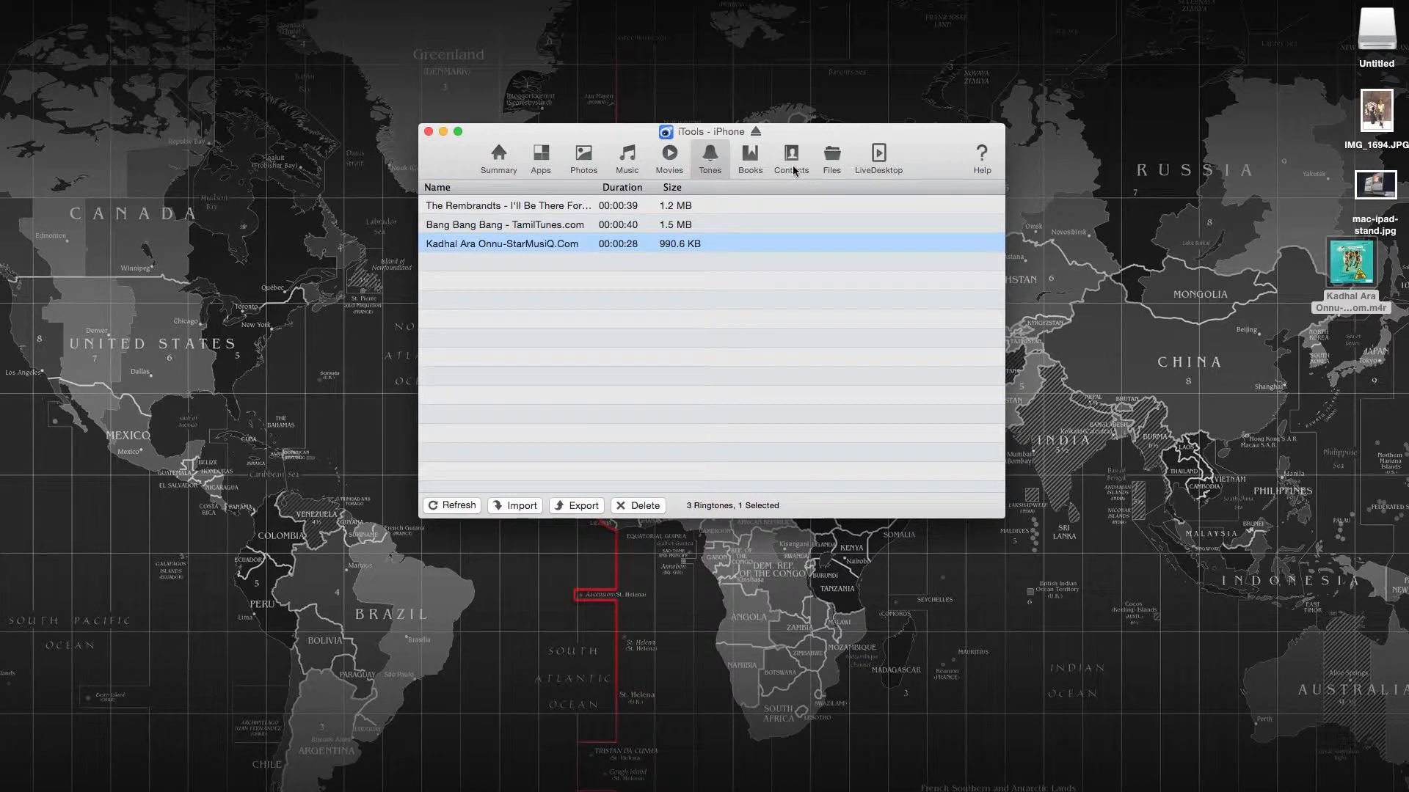
left_click(790, 157)
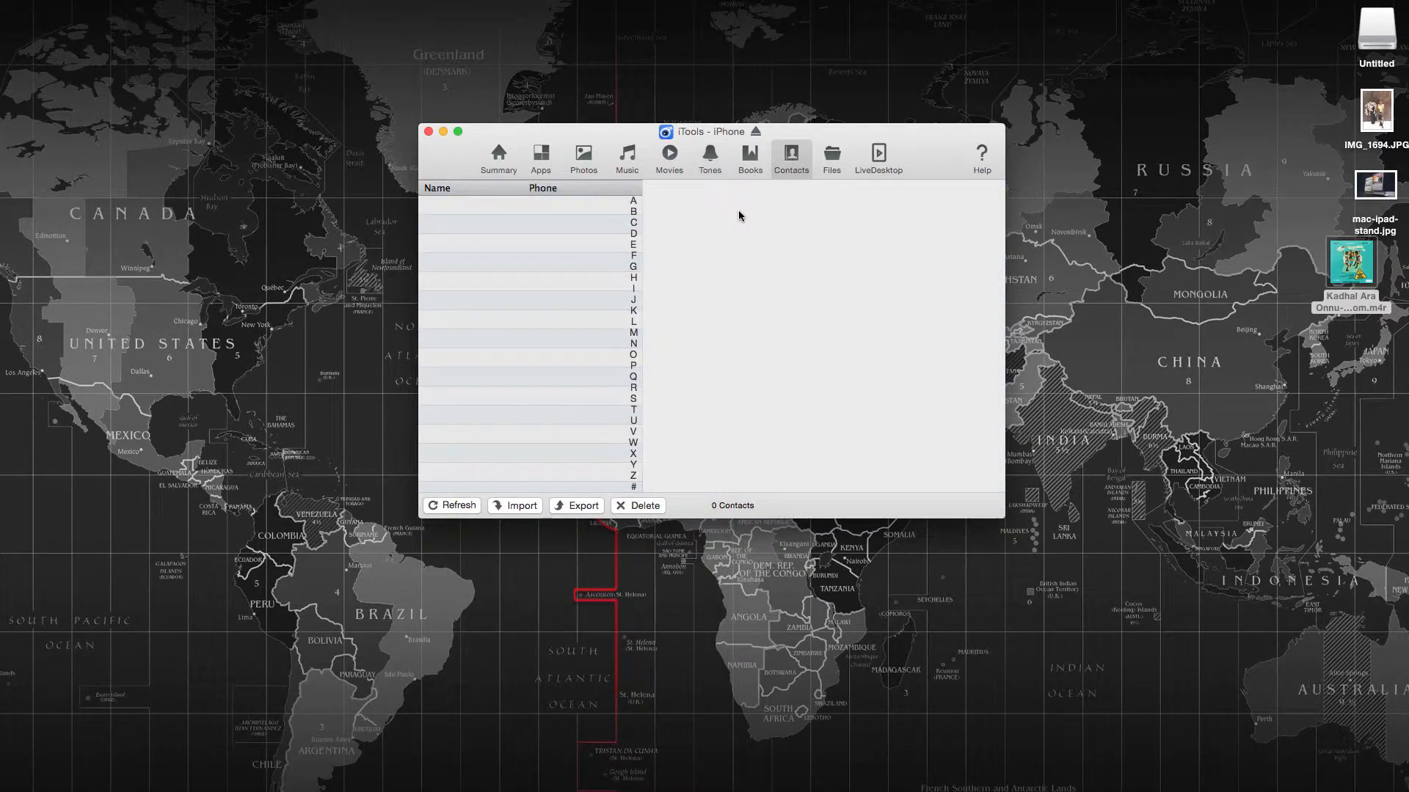
mouse_move(823, 256)
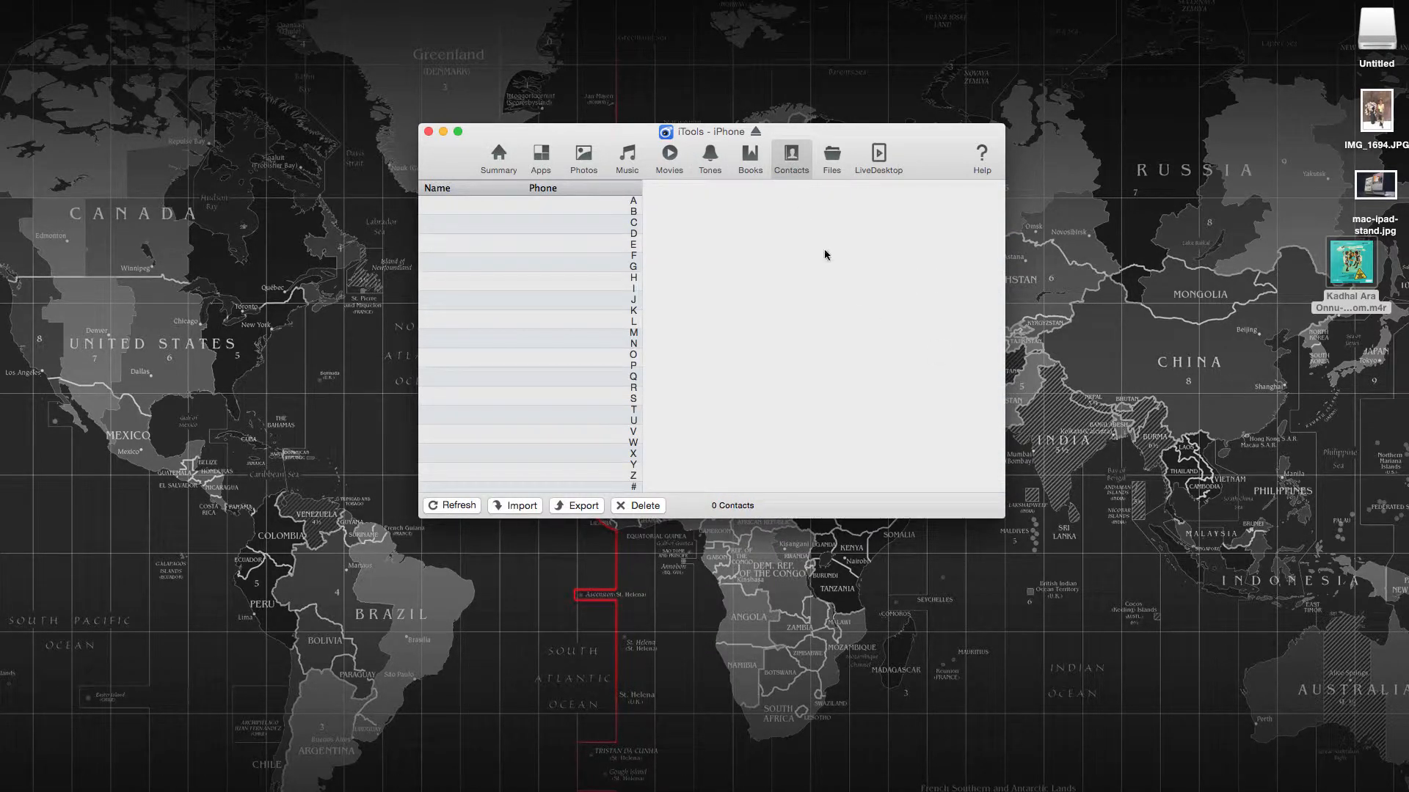
mouse_move(1058, 317)
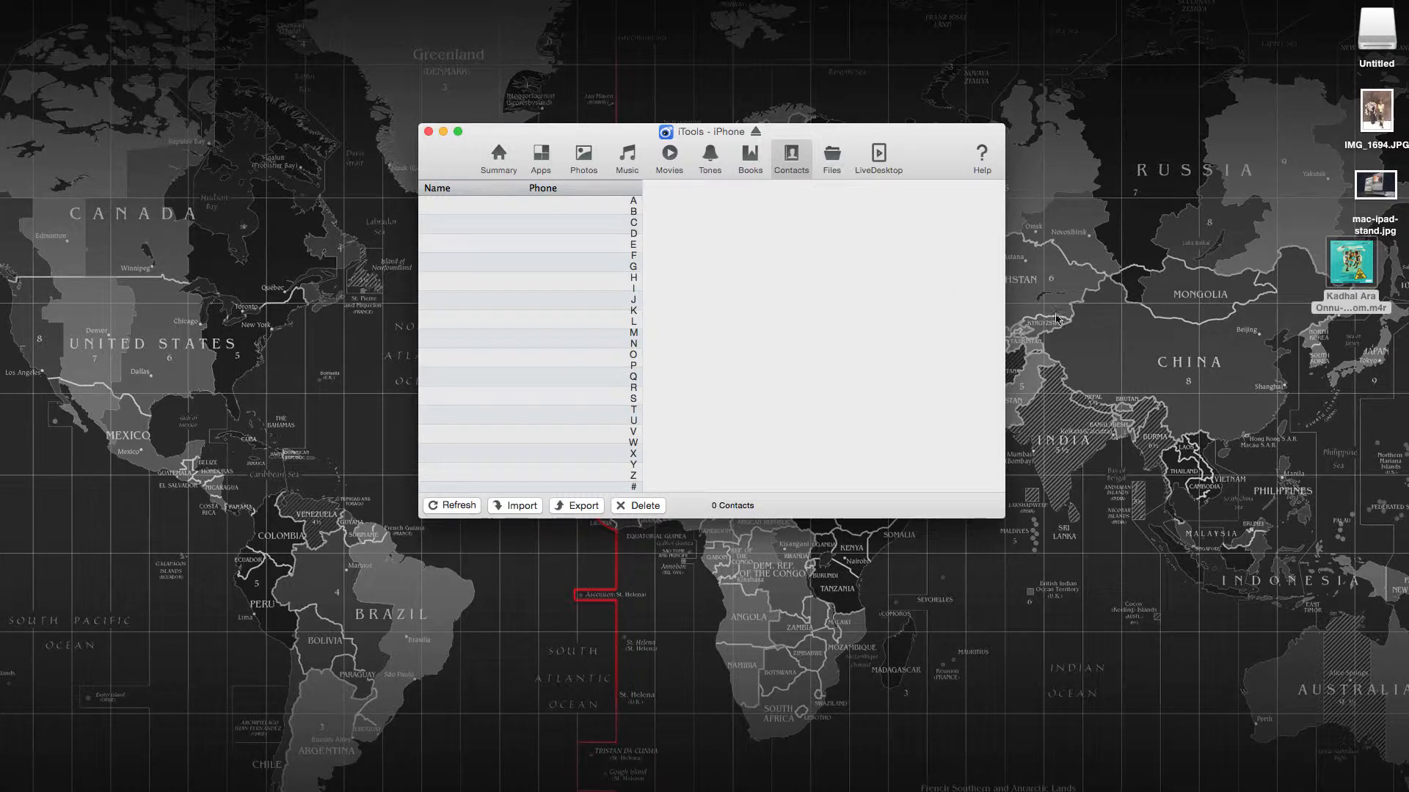
mouse_move(1356, 311)
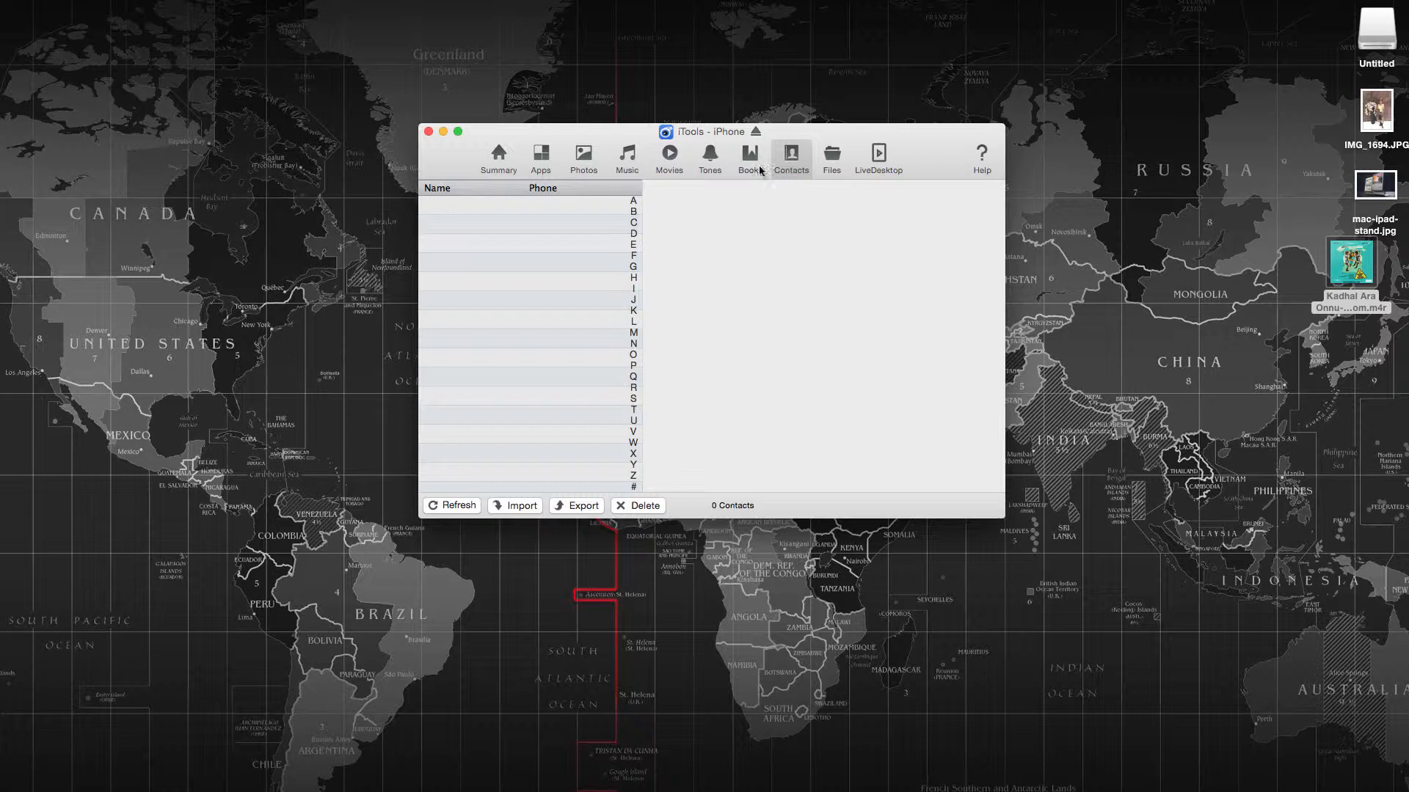
mouse_move(829, 154)
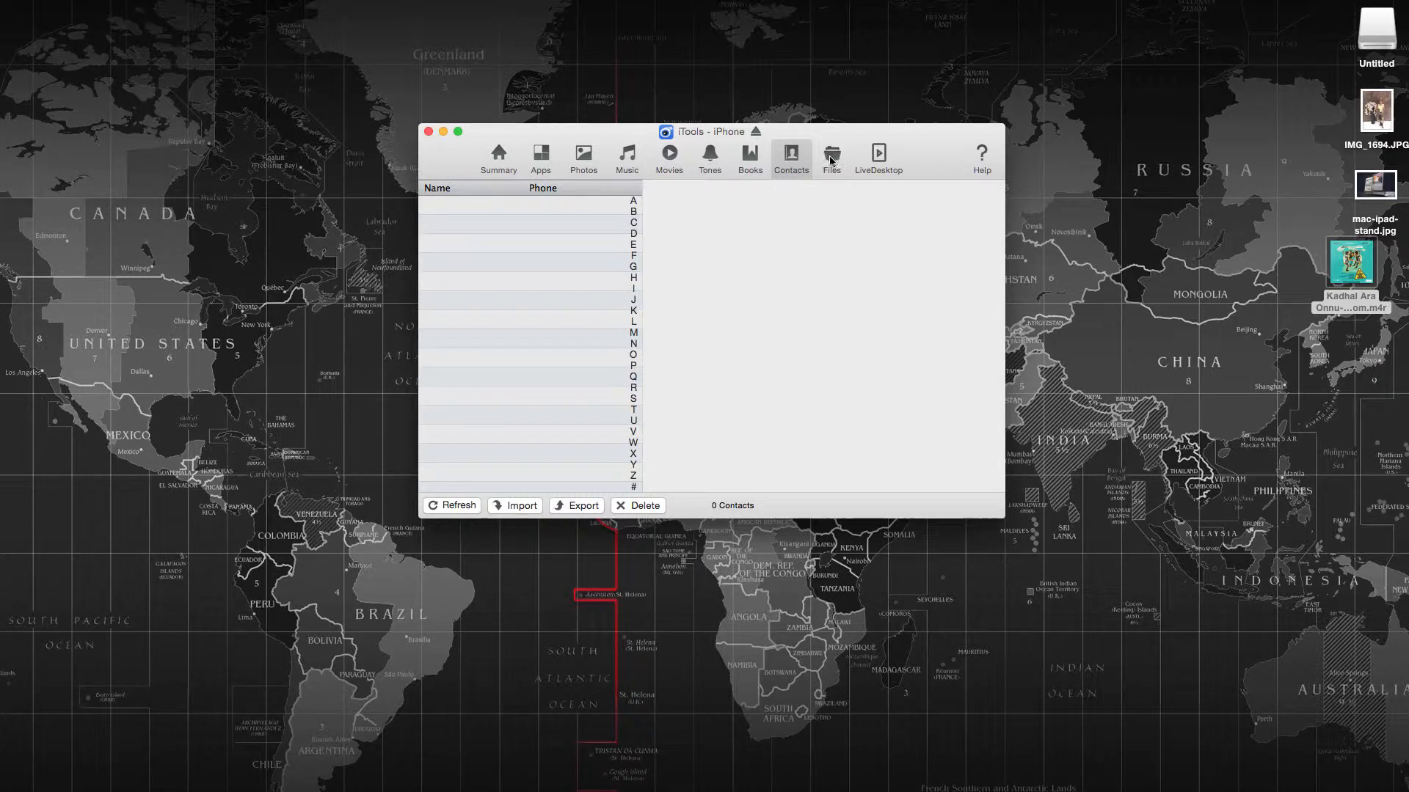
mouse_move(802, 220)
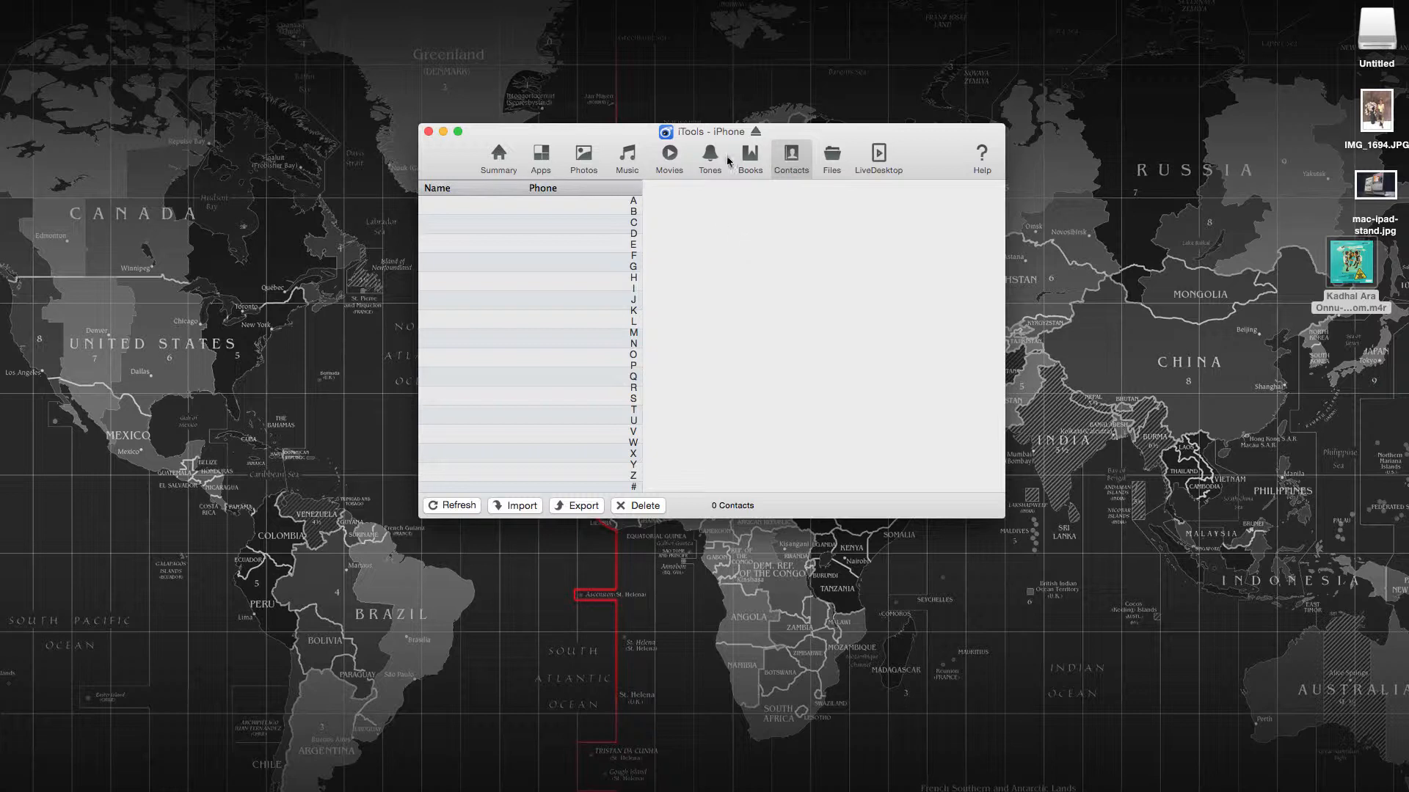
left_click(709, 158)
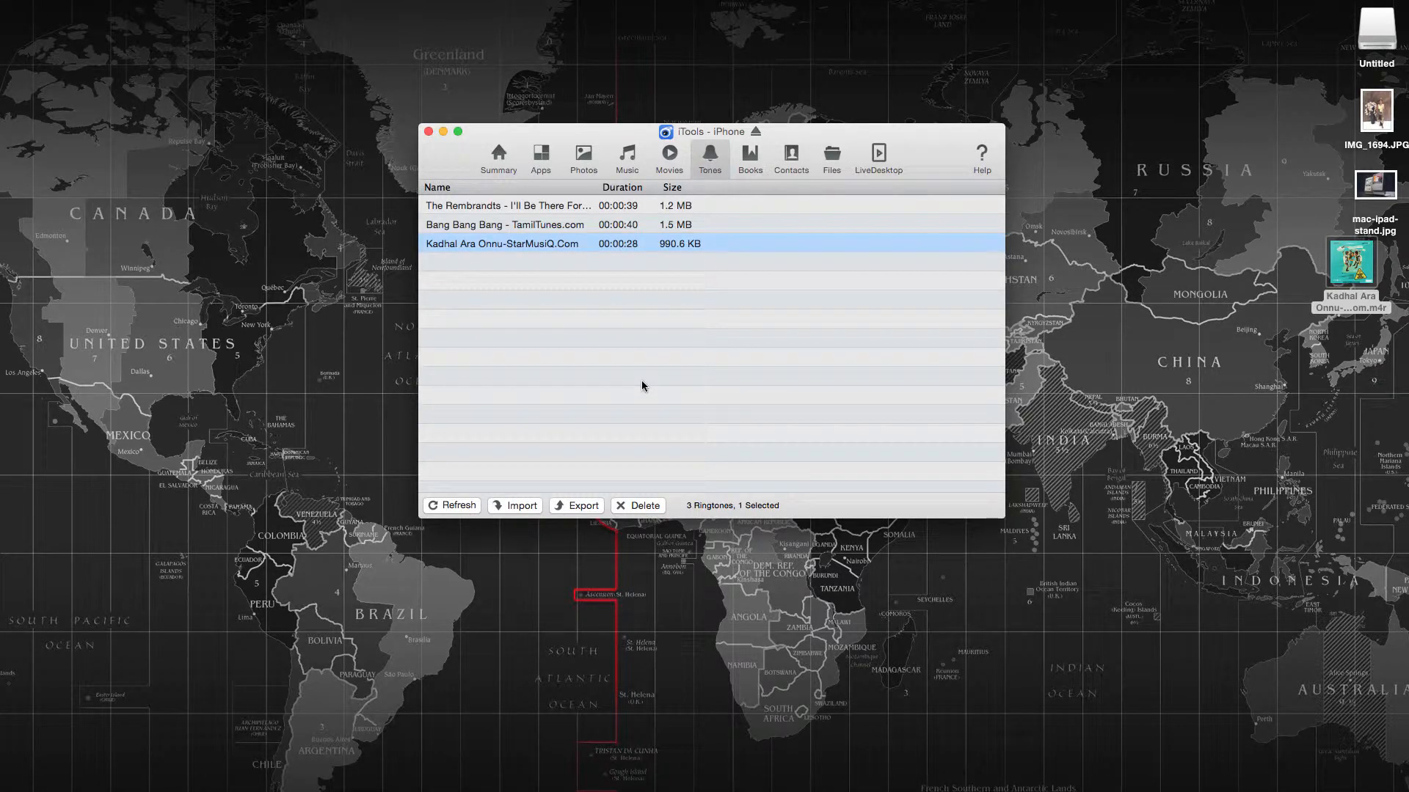
mouse_move(634, 381)
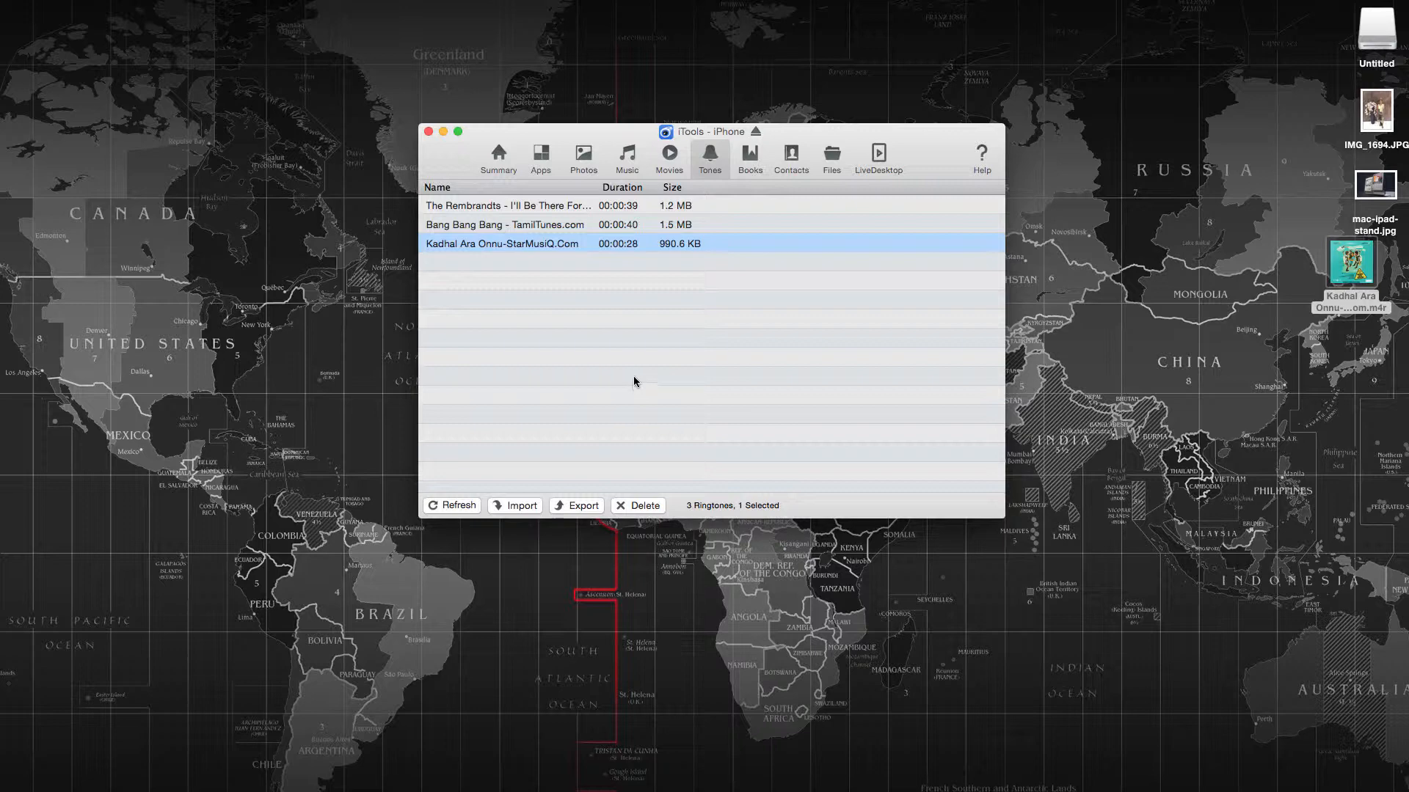
left_click(831, 152)
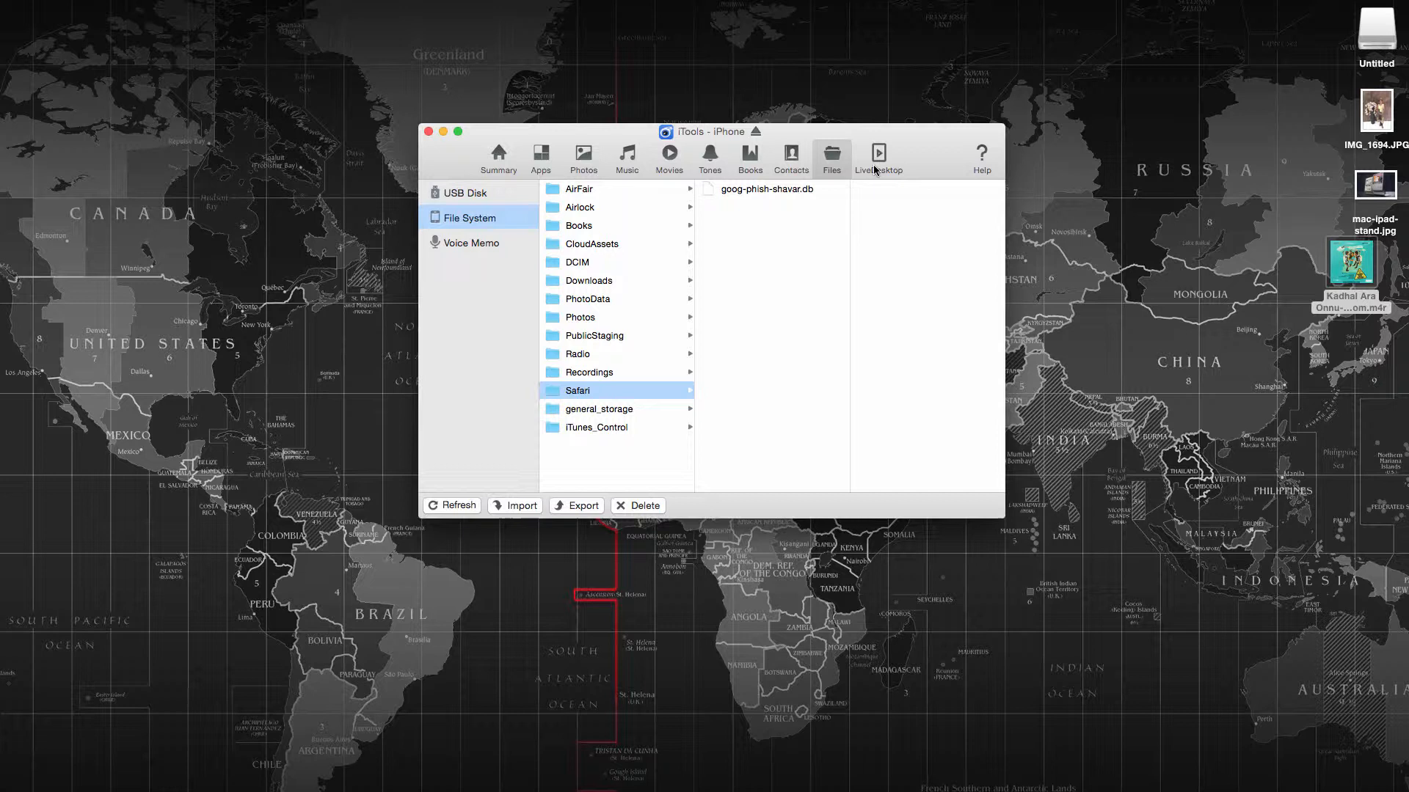
Mirror the iPhone's screen via LiveDesktop, then return to the device Summary
left_click(878, 157)
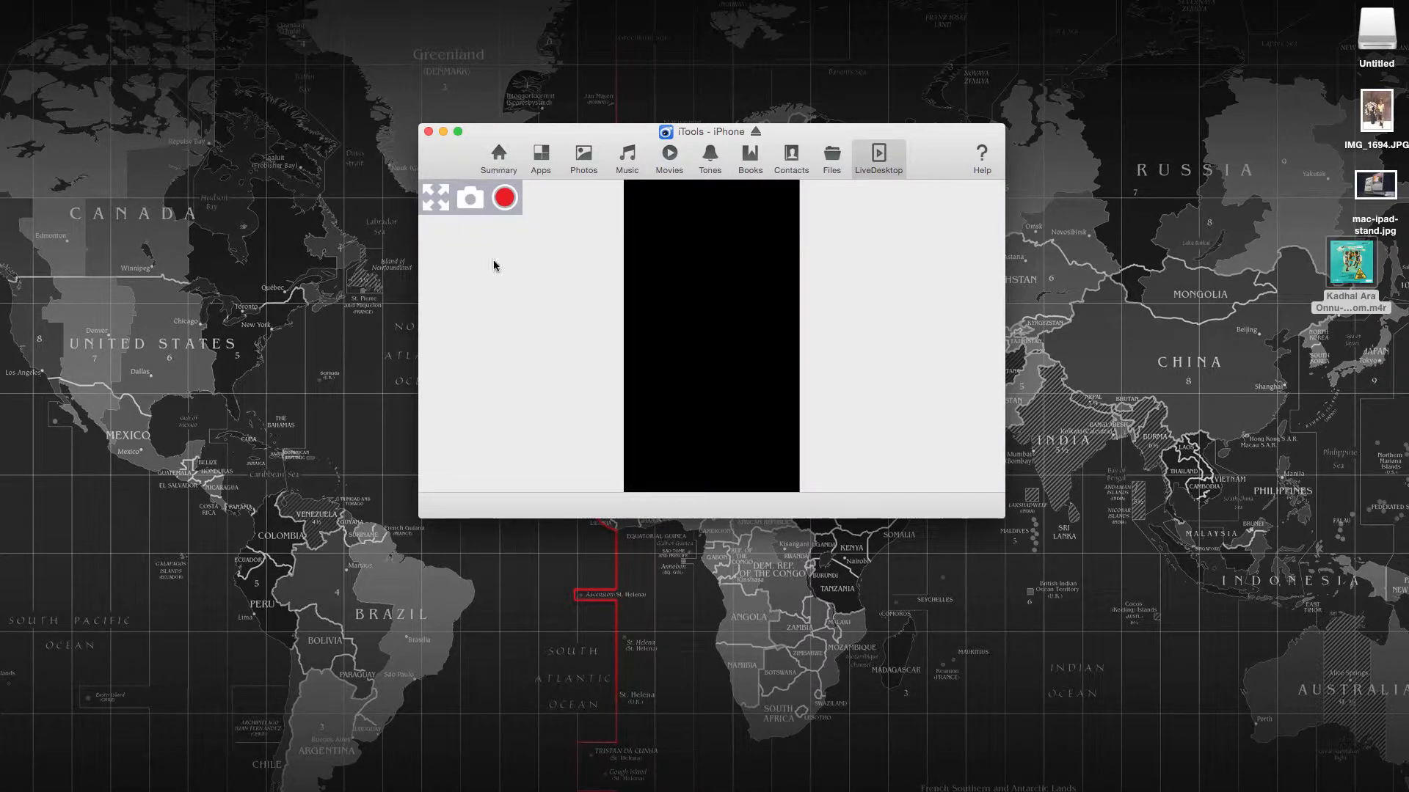
mouse_move(615, 249)
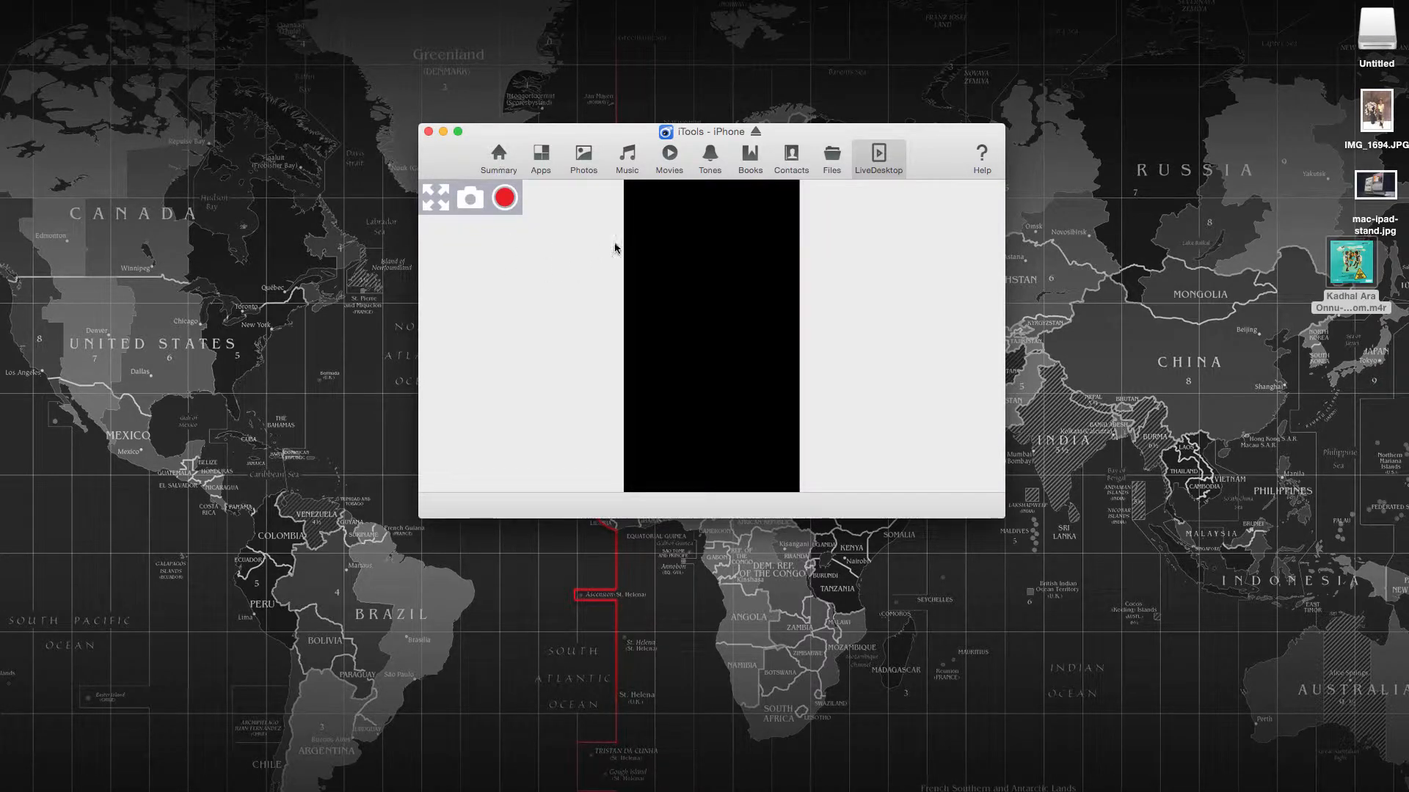
mouse_move(749, 292)
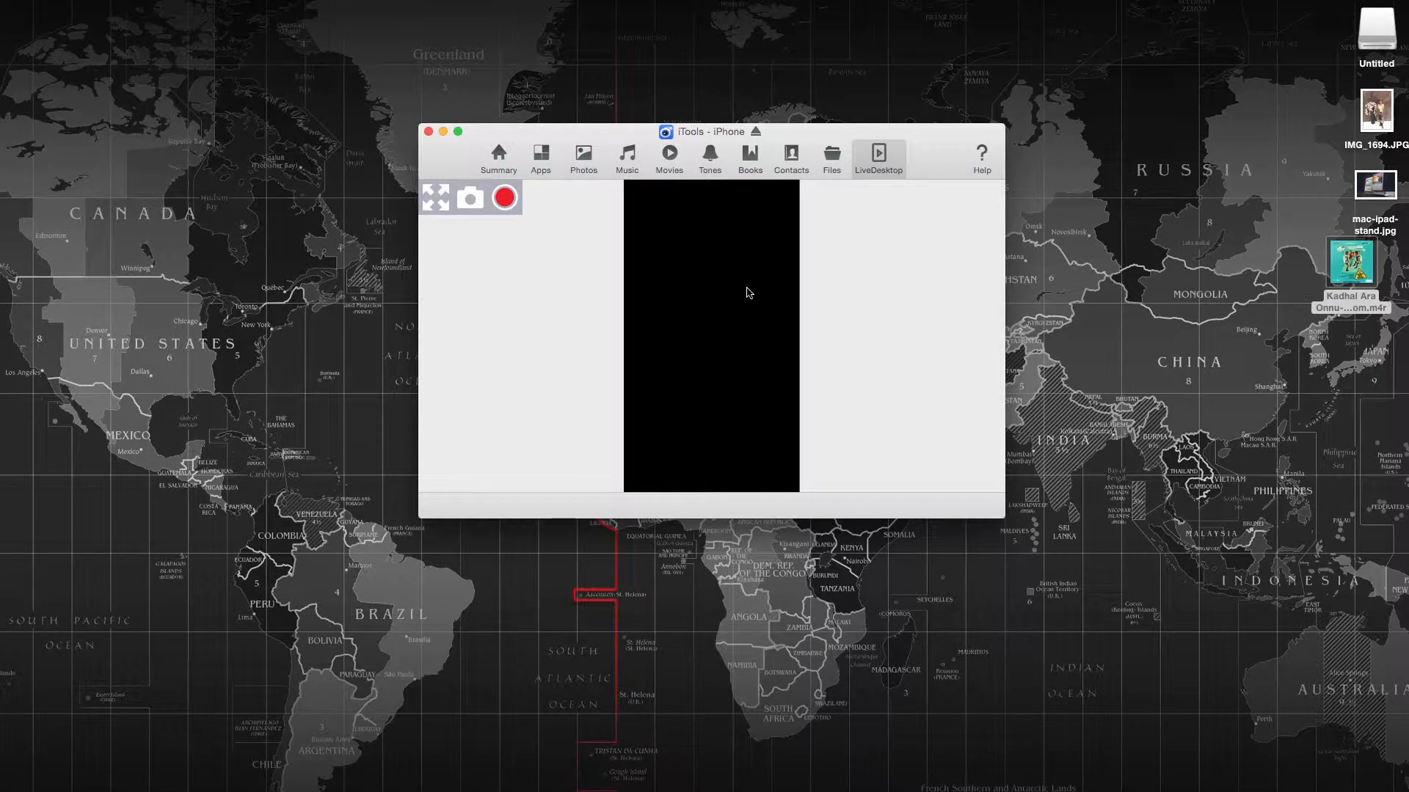
mouse_move(724, 283)
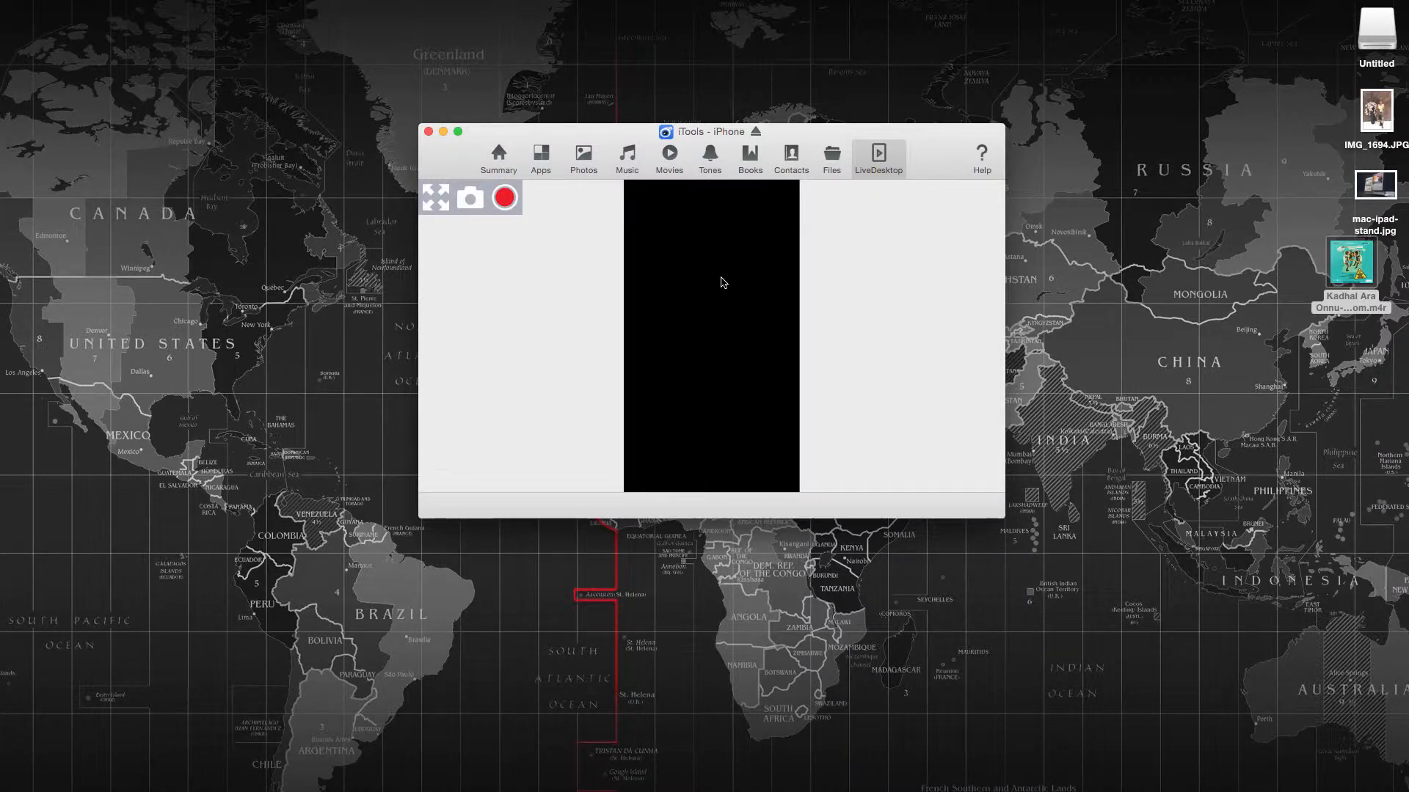
mouse_move(697, 289)
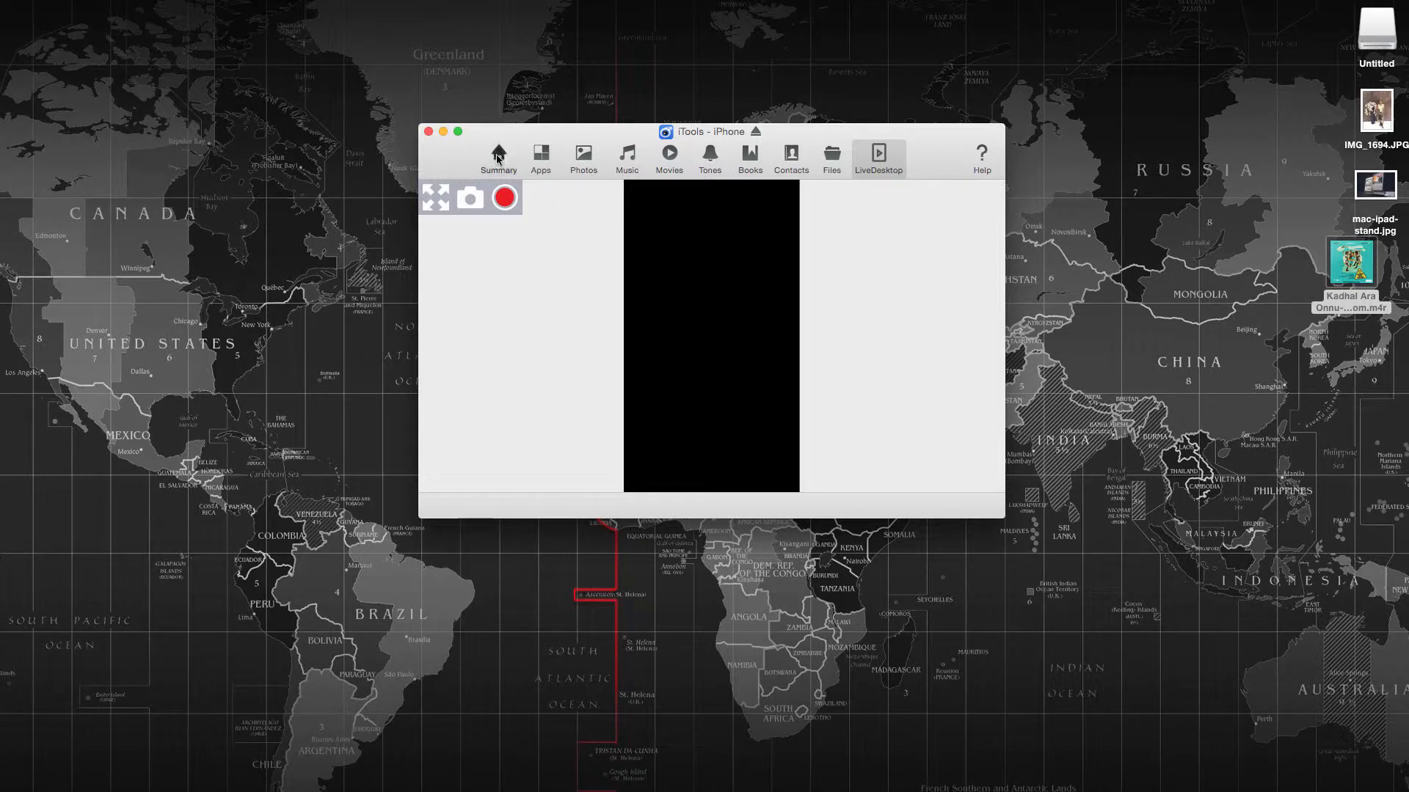
left_click(497, 153)
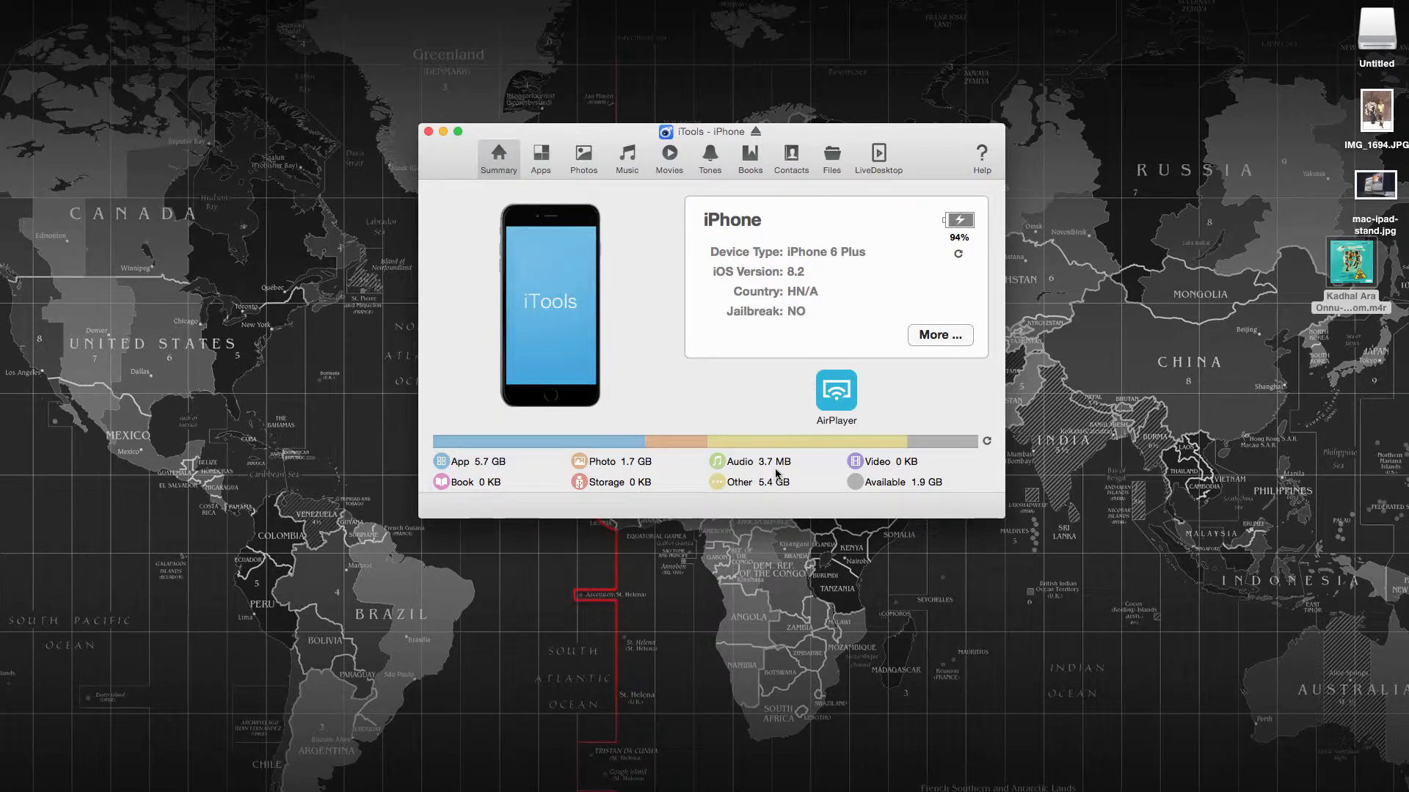
mouse_move(665, 476)
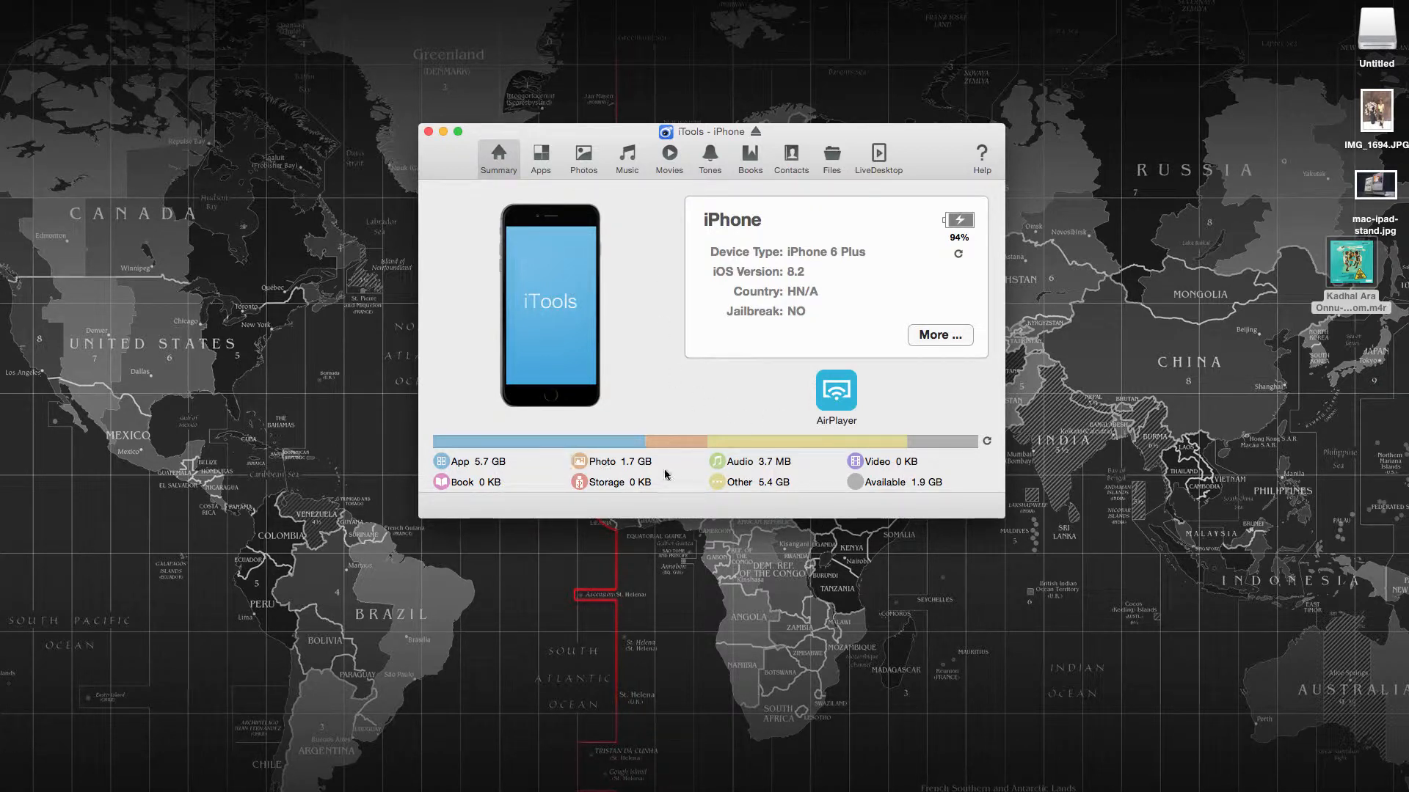
mouse_move(759, 471)
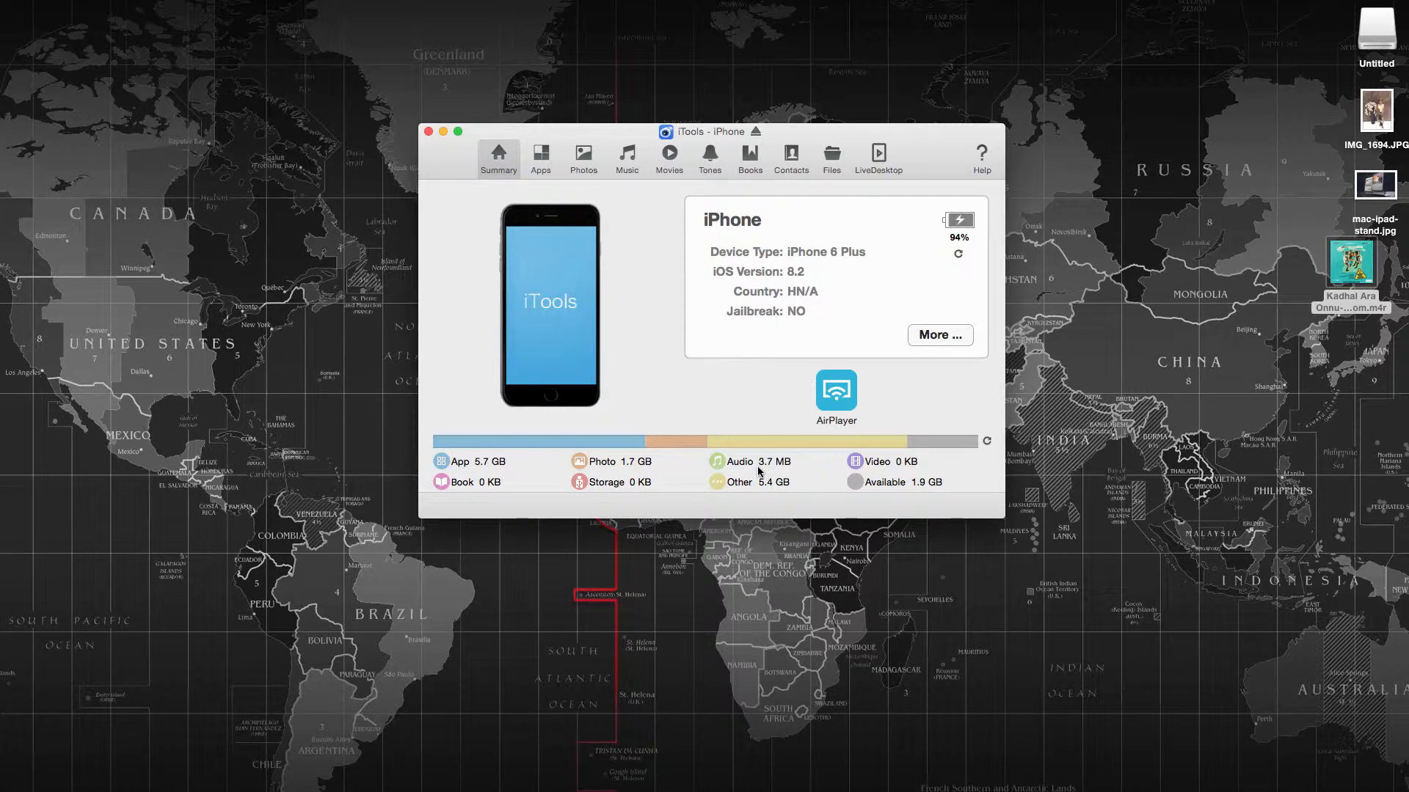
mouse_move(672, 347)
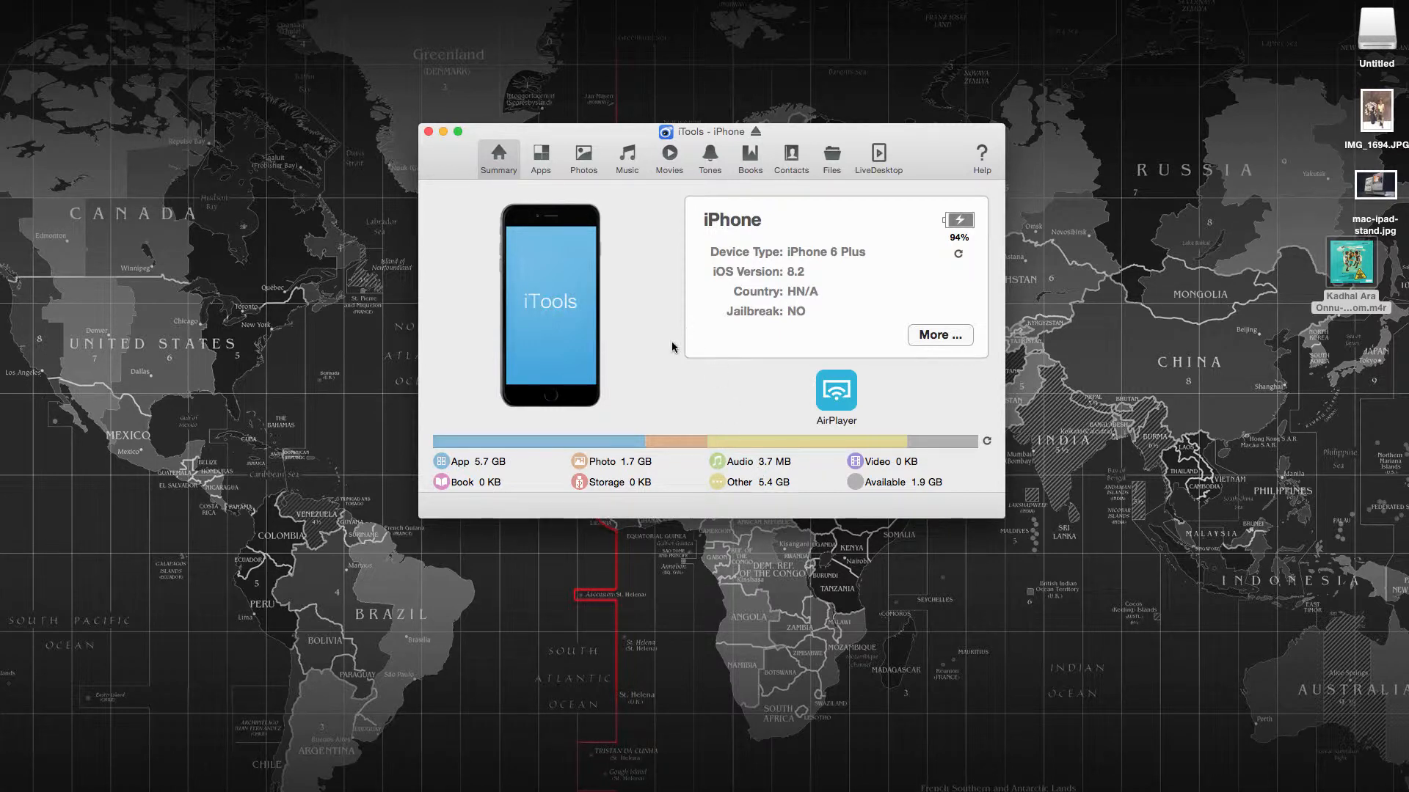